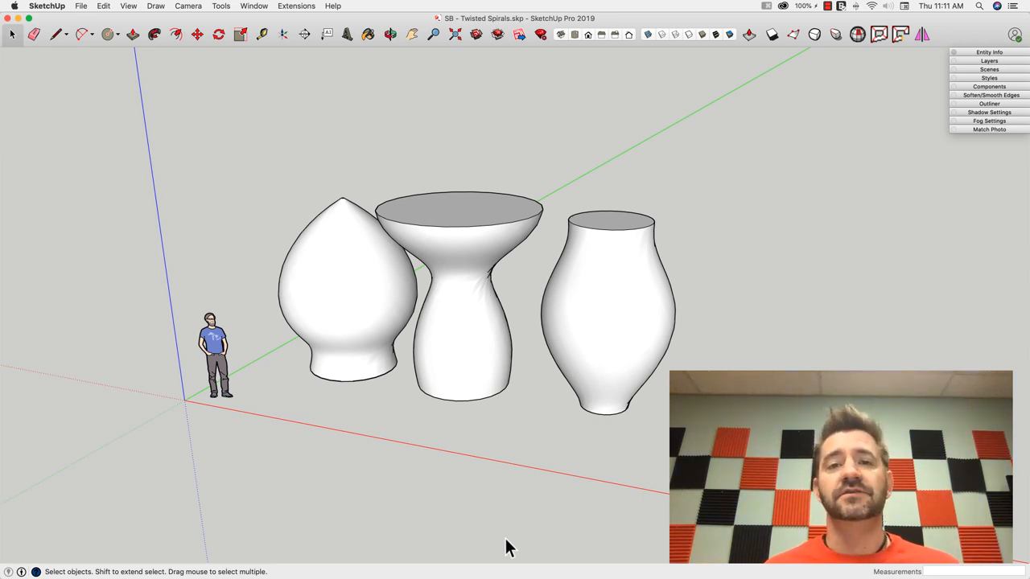
{"action": "mouse_move", "coordinate": [499, 560]}
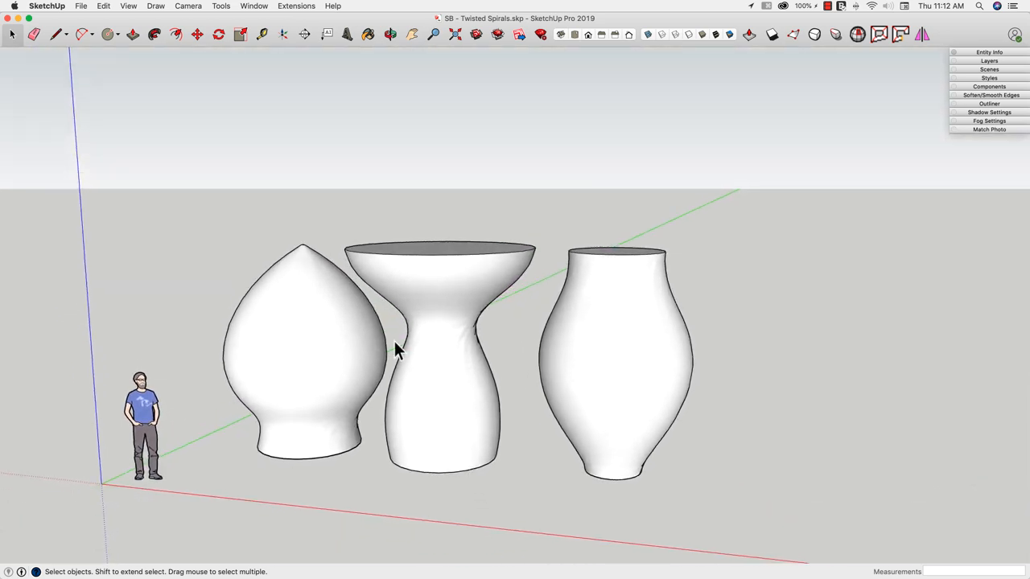
- Scale the right vase's top opening about centre, settling its mouth slightly wider than original
{"action": "left_click_drag", "start_coordinate": [394, 350], "coordinate": [338, 320]}
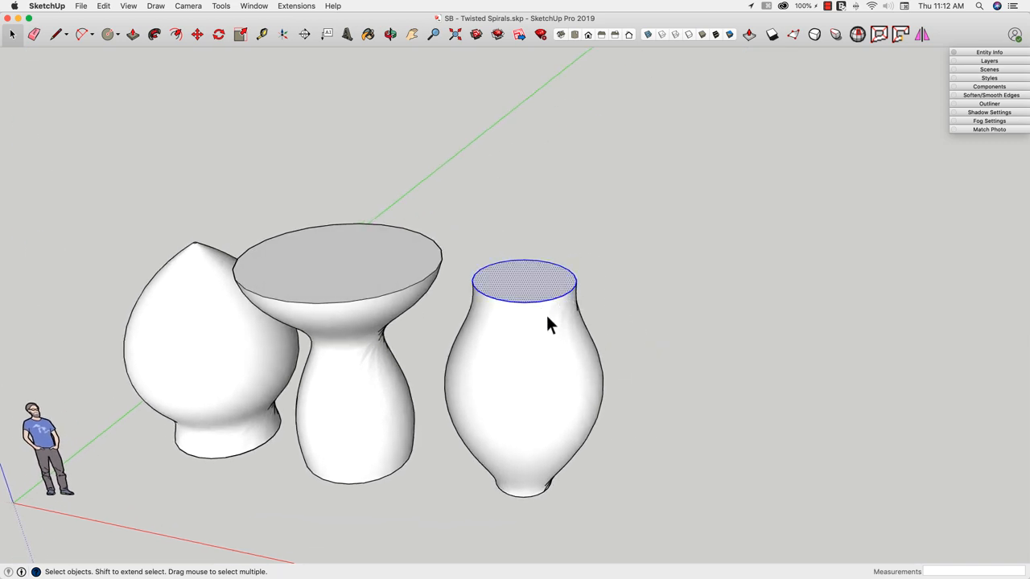
{"action": "left_click", "coordinate": [238, 34]}
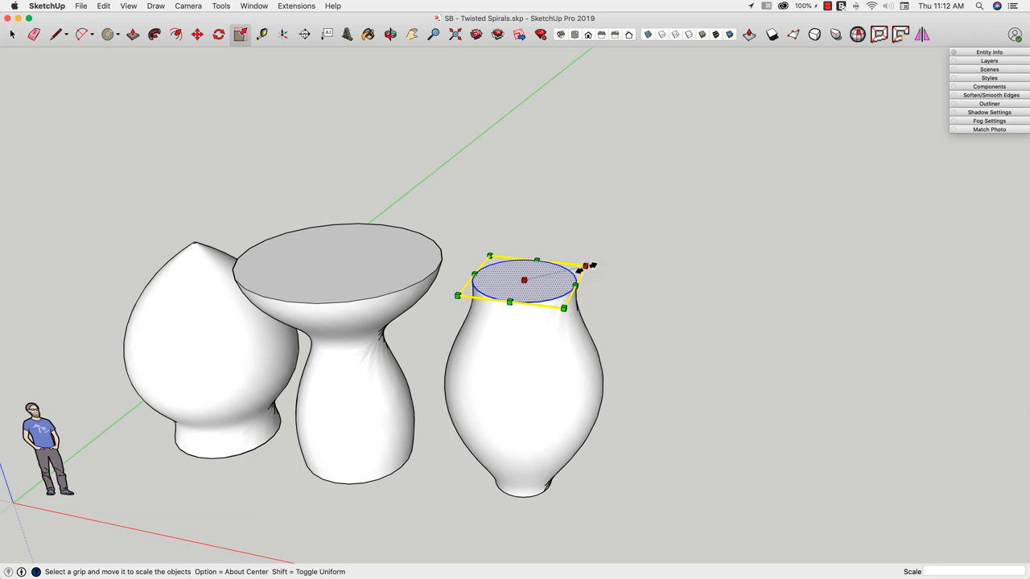
{"action": "left_click_drag", "start_coordinate": [585, 265], "coordinate": [647, 256]}
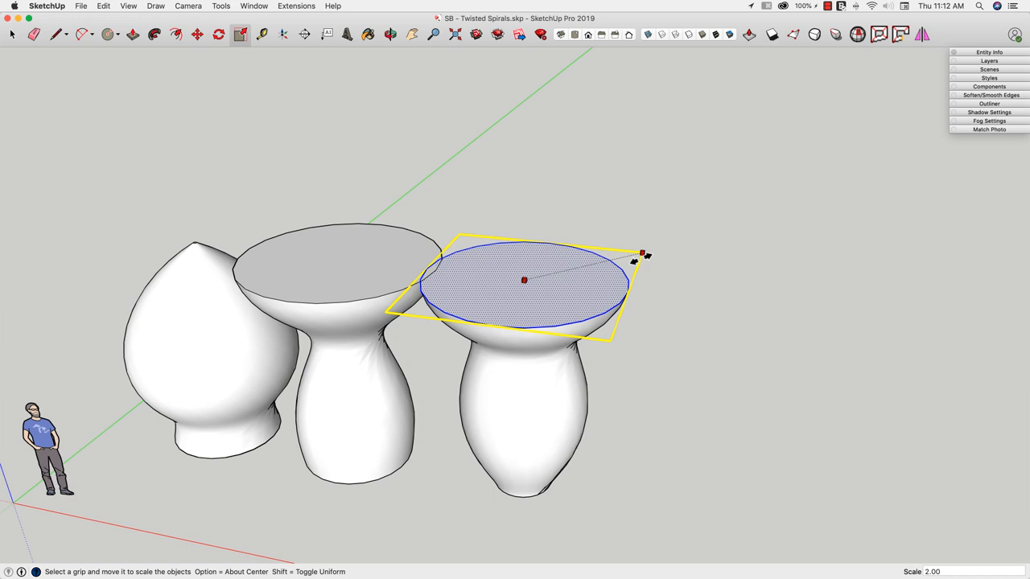
{"action": "left_click_drag", "start_coordinate": [647, 256], "coordinate": [572, 267]}
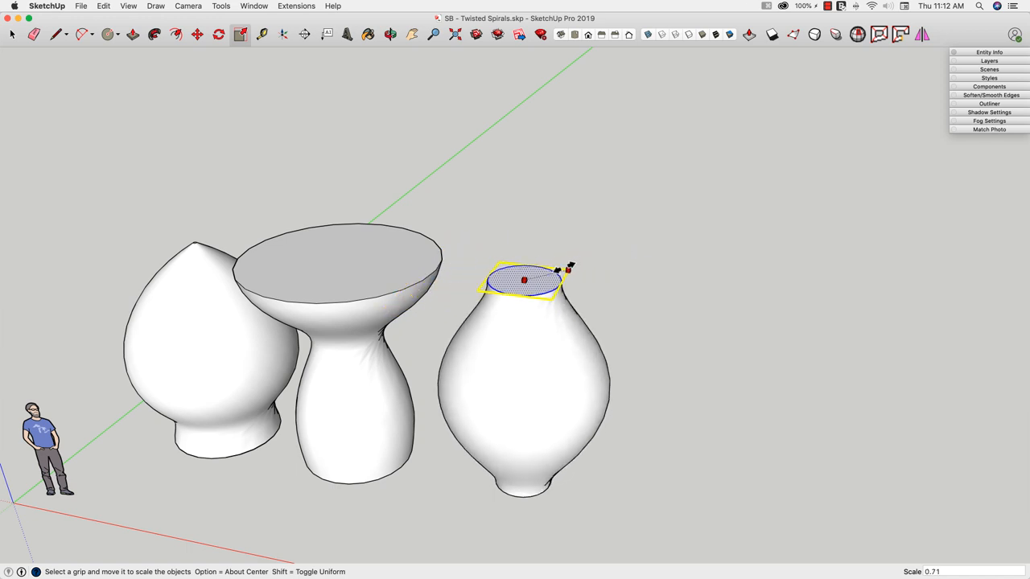
{"action": "left_click_drag", "start_coordinate": [564, 270], "coordinate": [603, 261]}
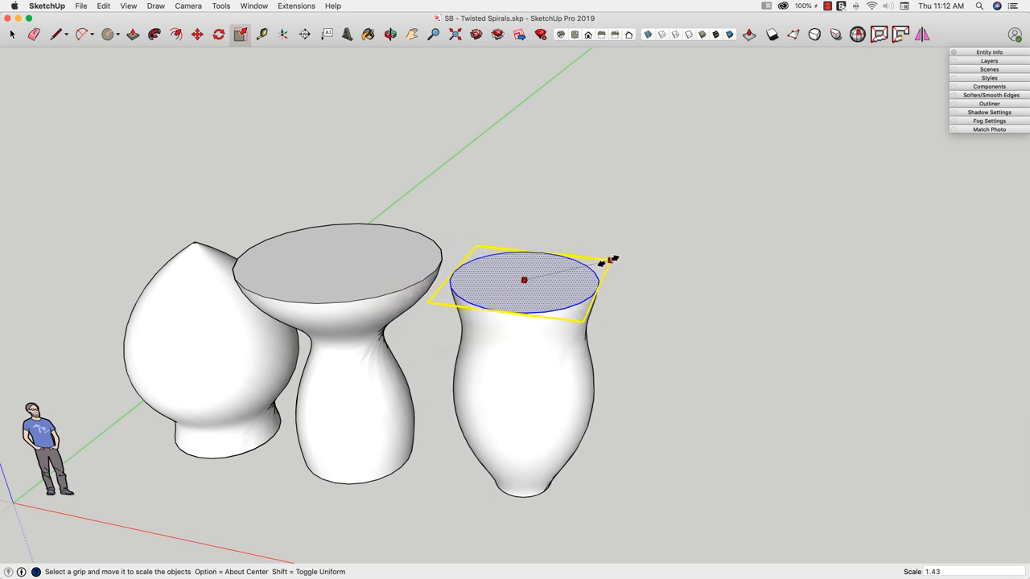
{"action": "left_click_drag", "start_coordinate": [613, 259], "coordinate": [593, 263]}
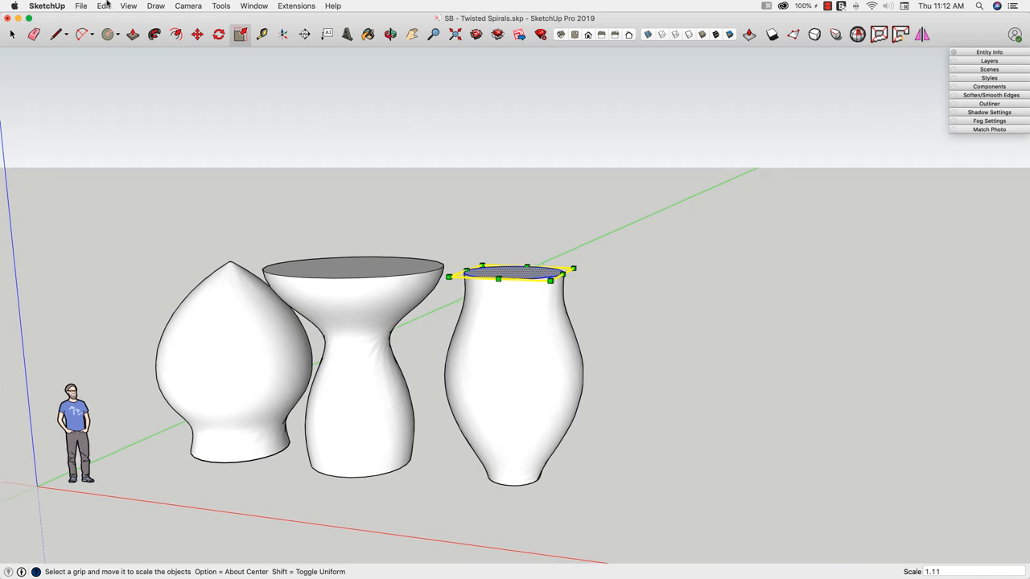
{"action": "left_click", "coordinate": [129, 6]}
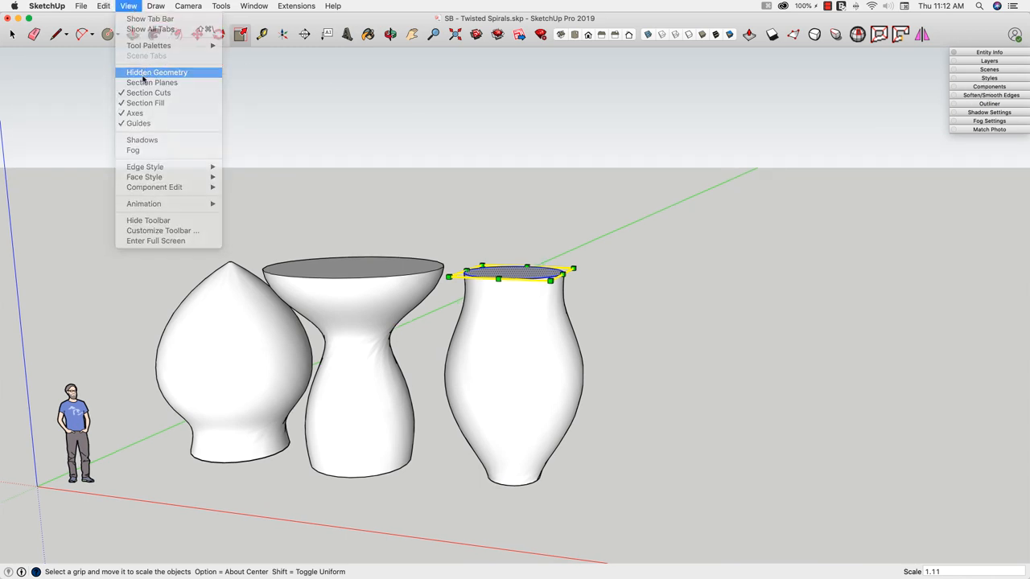
{"action": "left_click", "coordinate": [157, 71]}
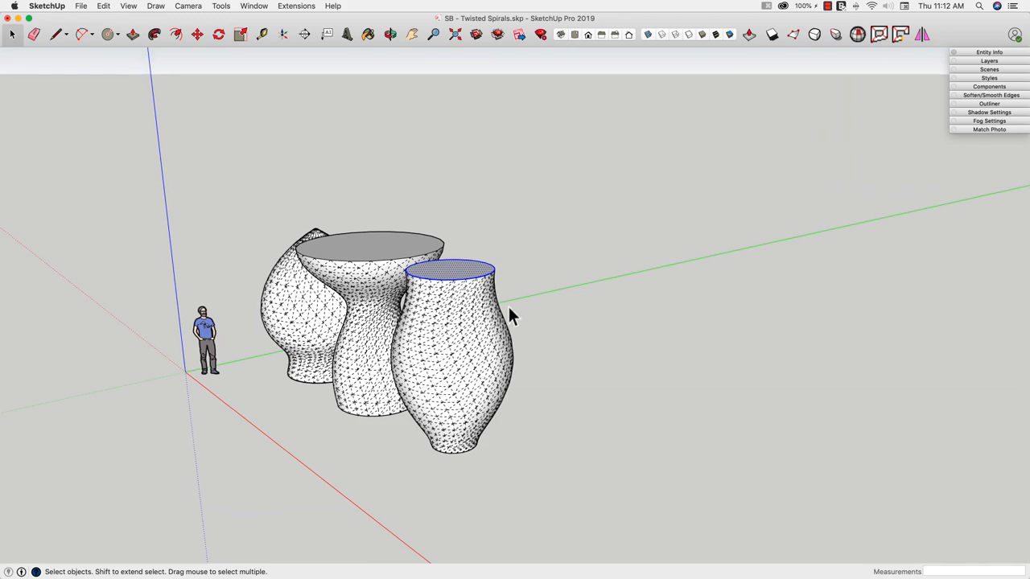
{"action": "left_click", "coordinate": [128, 6]}
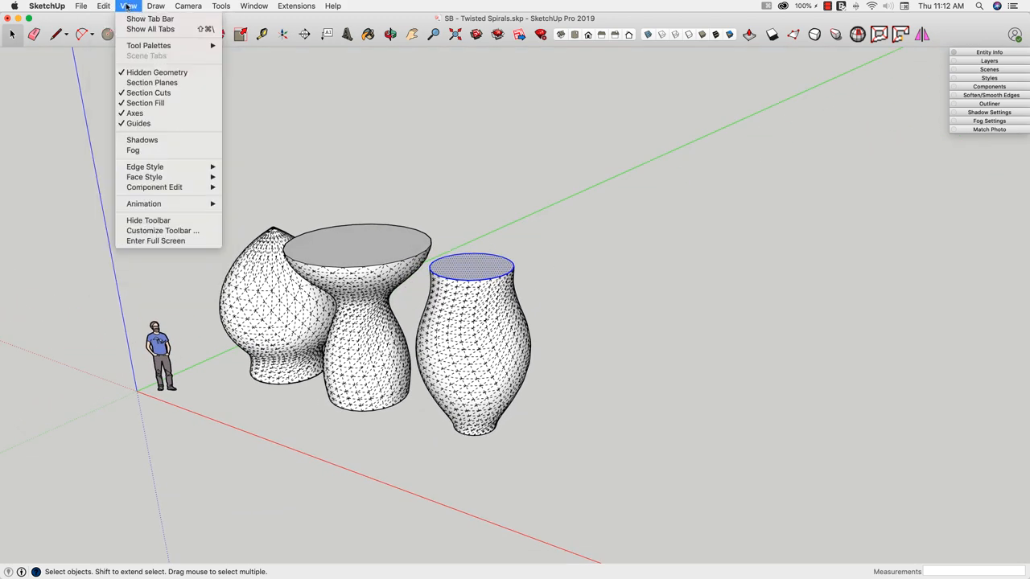
{"action": "mouse_move", "coordinate": [158, 73]}
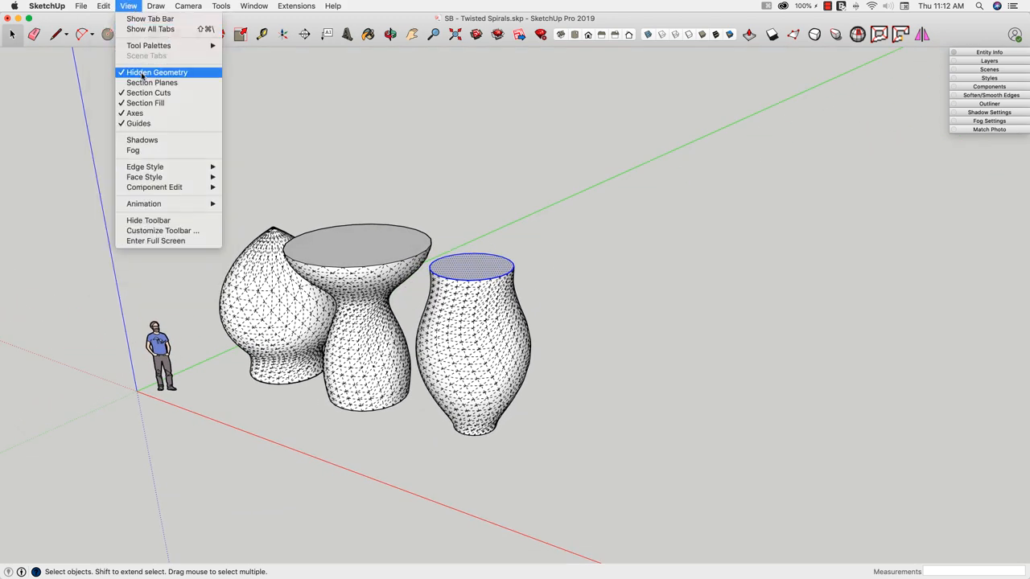
{"action": "left_click", "coordinate": [158, 71]}
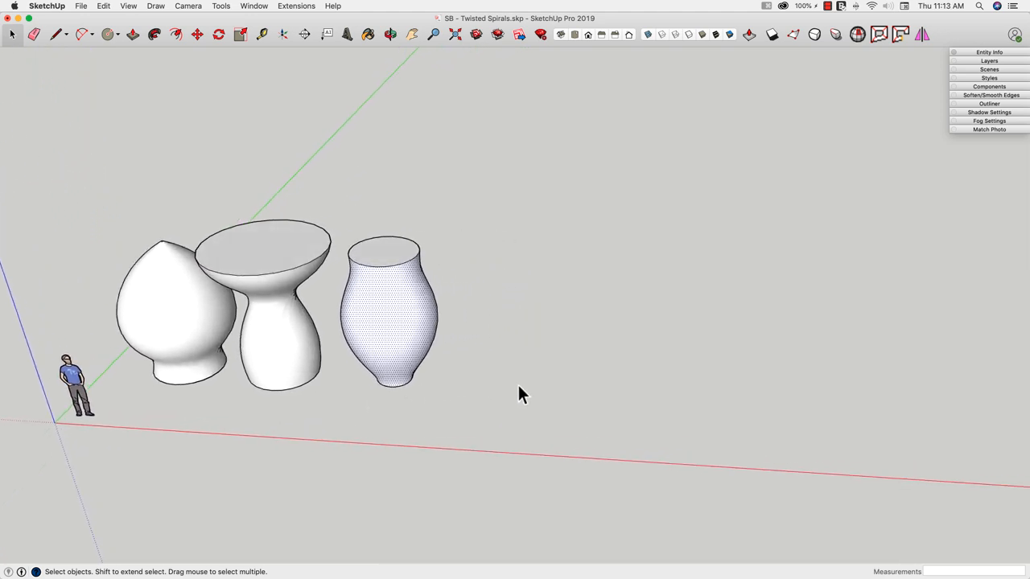
- Draw a large flat circle on empty ground with a short line from its rim, erasing the stray rim-splitting edge
{"action": "left_click_drag", "start_coordinate": [523, 395], "coordinate": [470, 383]}
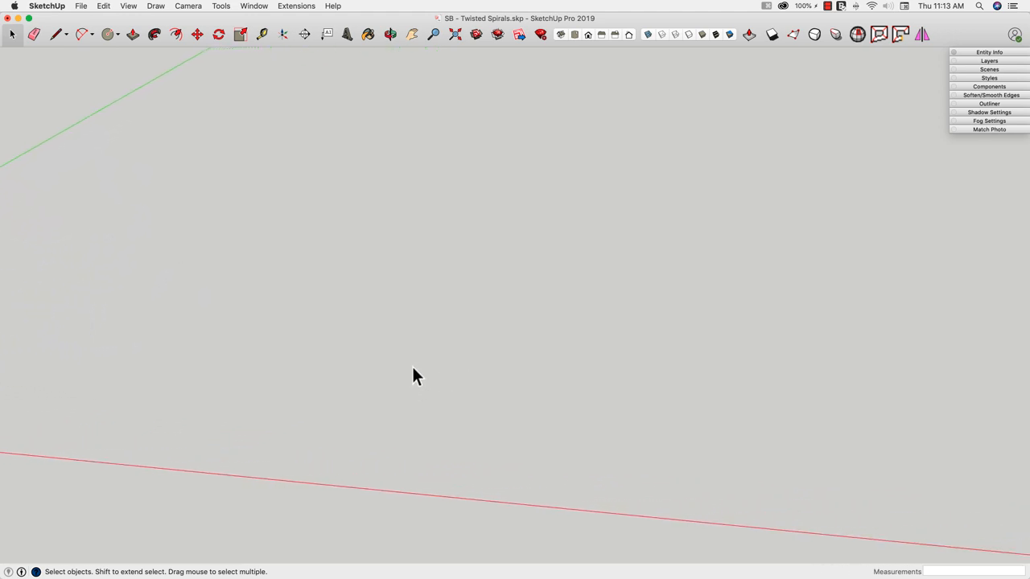
{"action": "left_click", "coordinate": [109, 33]}
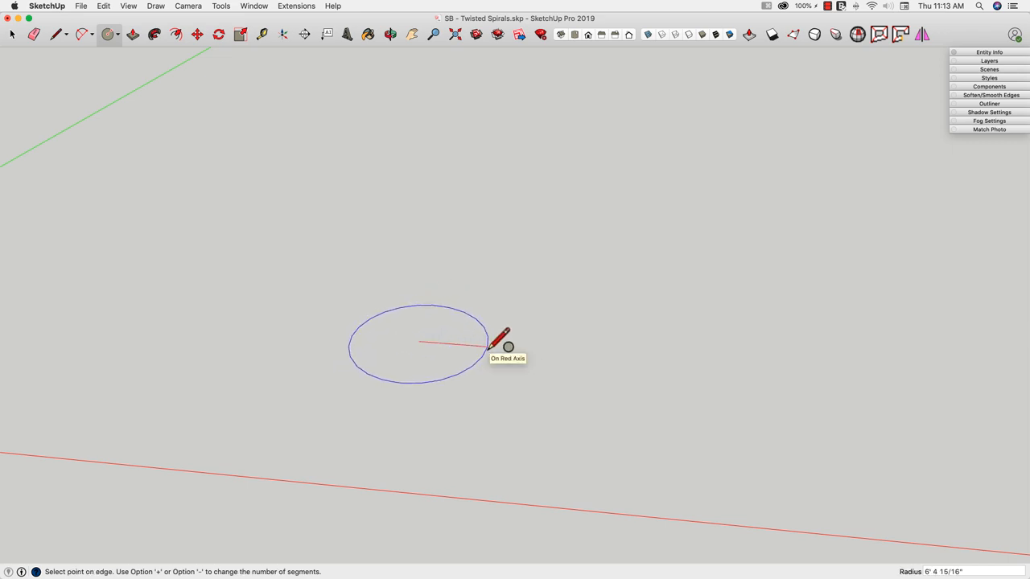
{"action": "left_click", "coordinate": [508, 348]}
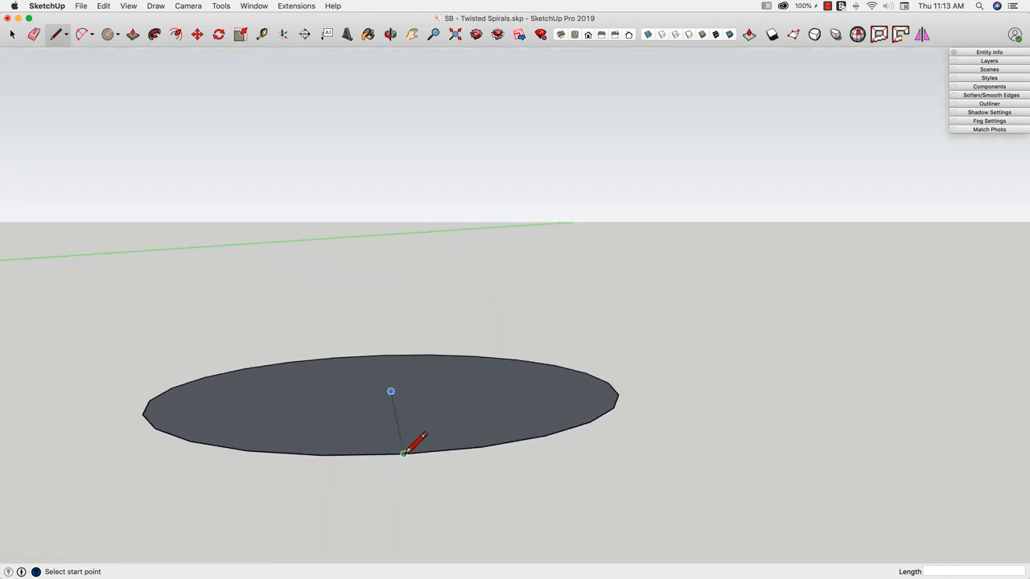
{"action": "mouse_move", "coordinate": [364, 454]}
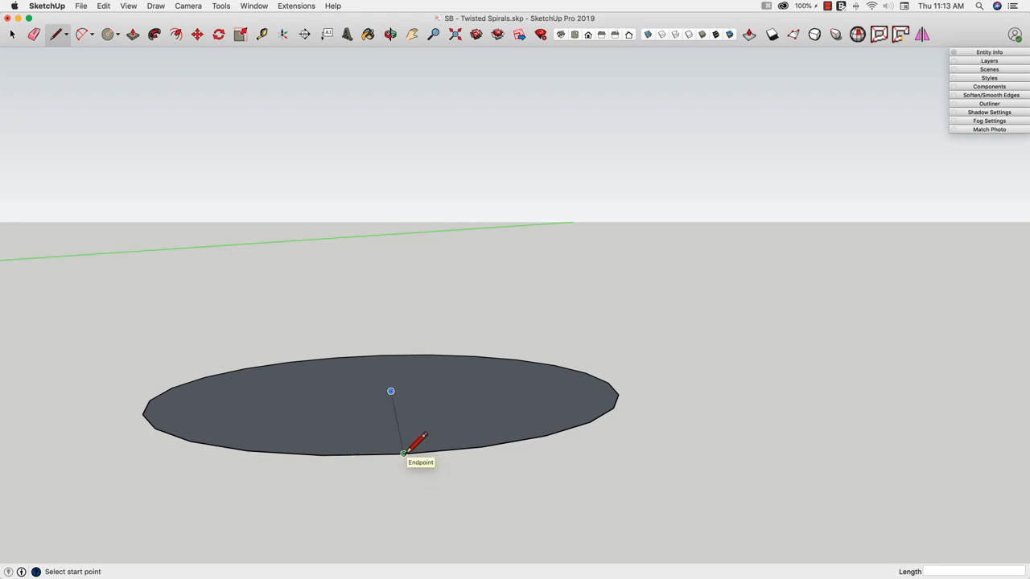
{"action": "left_click", "coordinate": [404, 453]}
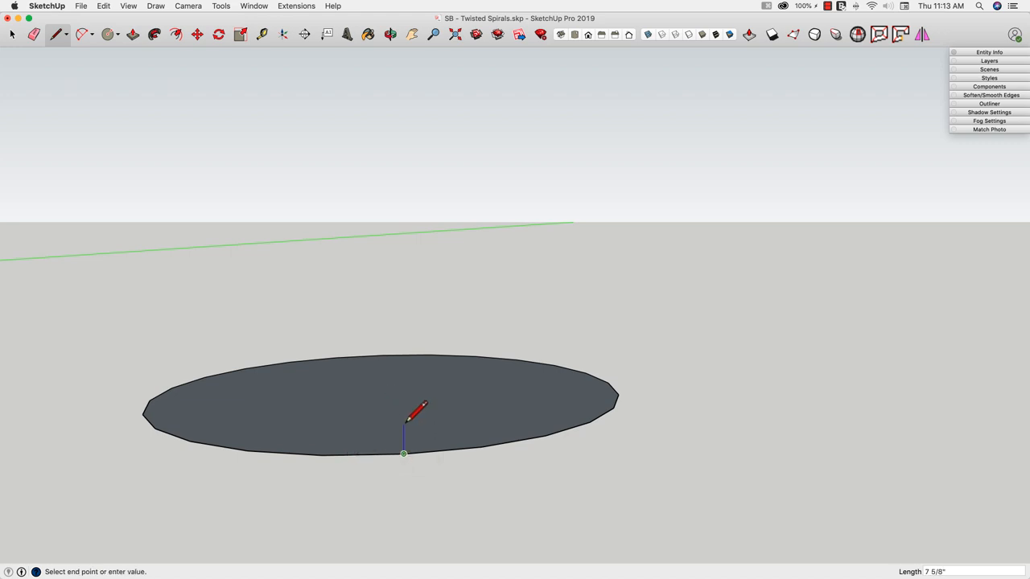
{"action": "mouse_move", "coordinate": [418, 412]}
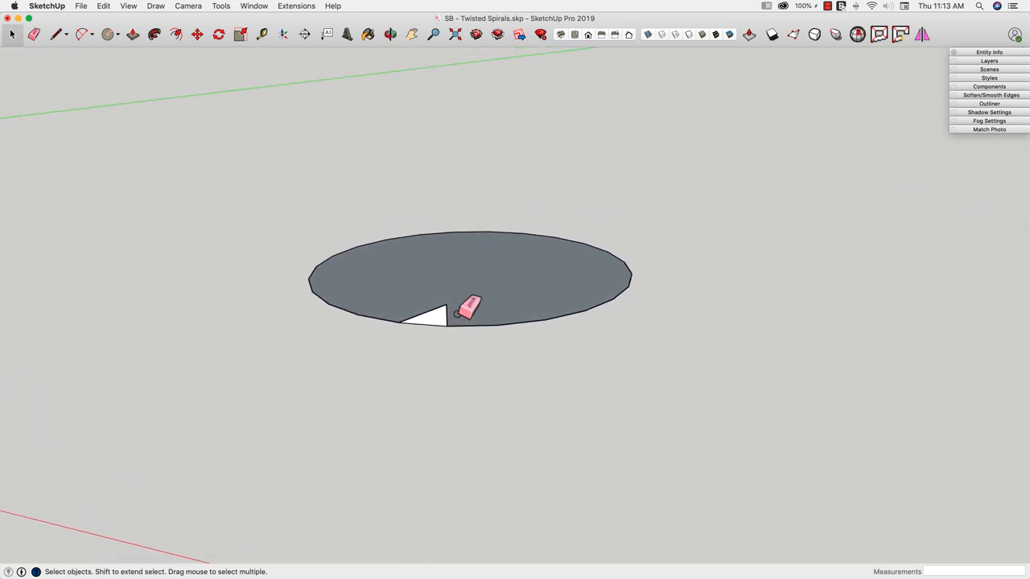
{"action": "left_click", "coordinate": [36, 33]}
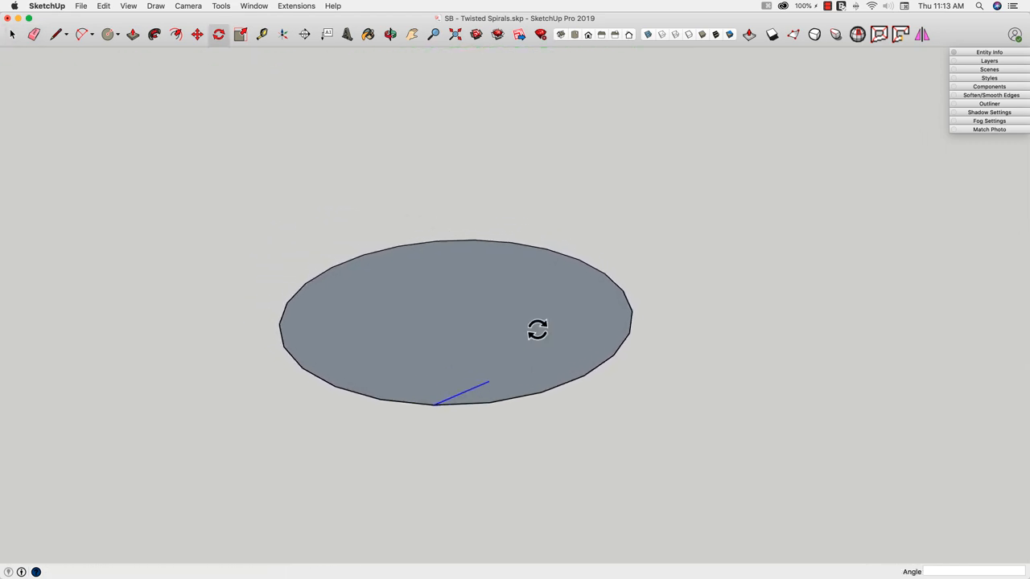
{"action": "mouse_move", "coordinate": [435, 406]}
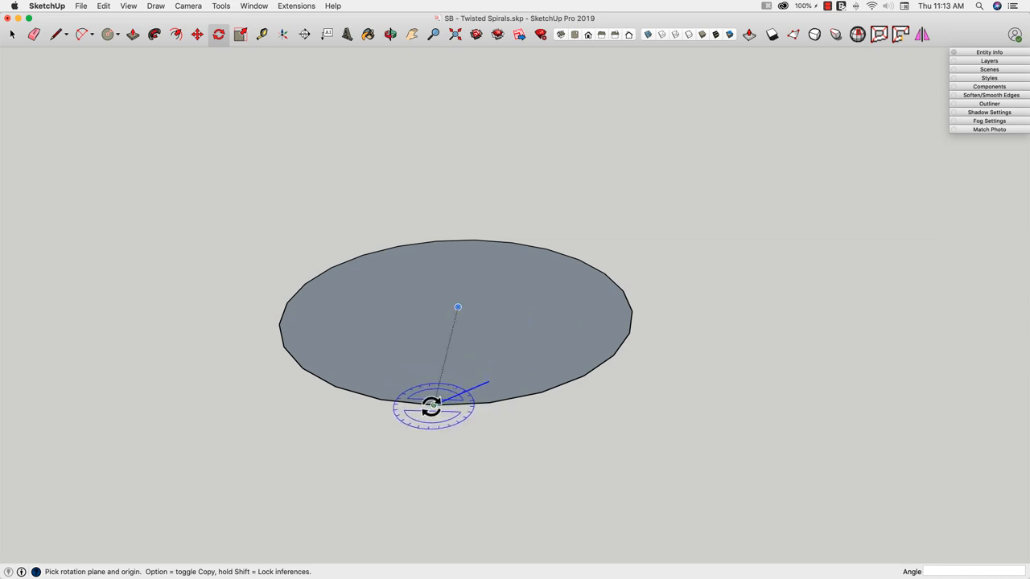
{"action": "mouse_move", "coordinate": [458, 306]}
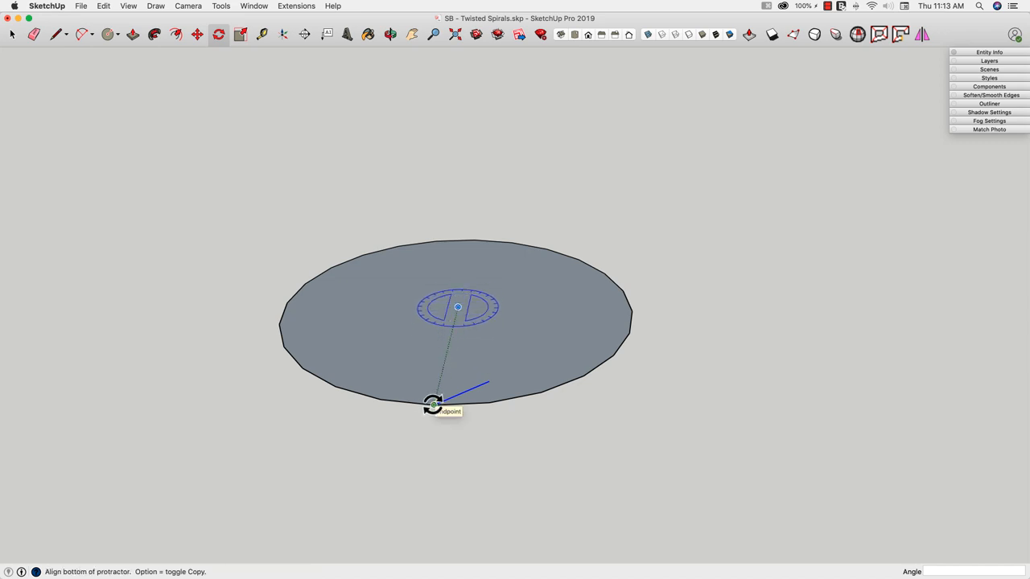
- Rotate-copy the short rim line about the disc so a second copy sits beside it
{"action": "left_click", "coordinate": [433, 405]}
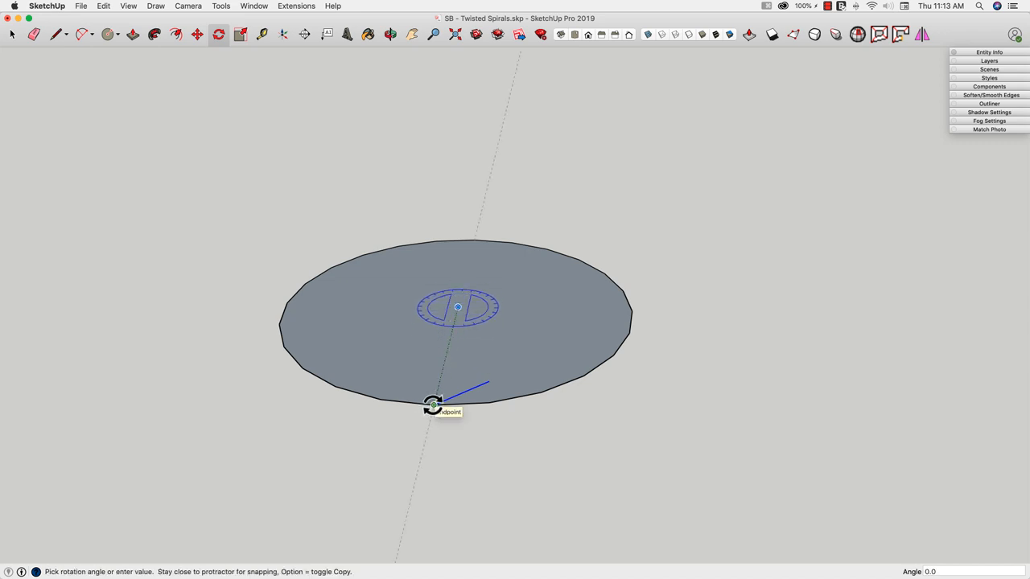
{"action": "mouse_move", "coordinate": [496, 404]}
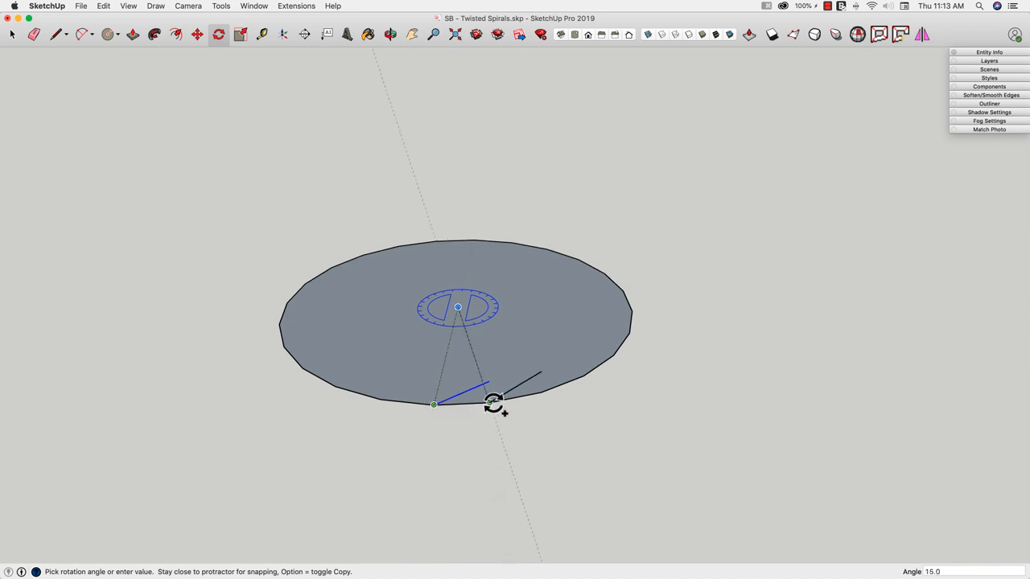
{"action": "left_click", "coordinate": [493, 403]}
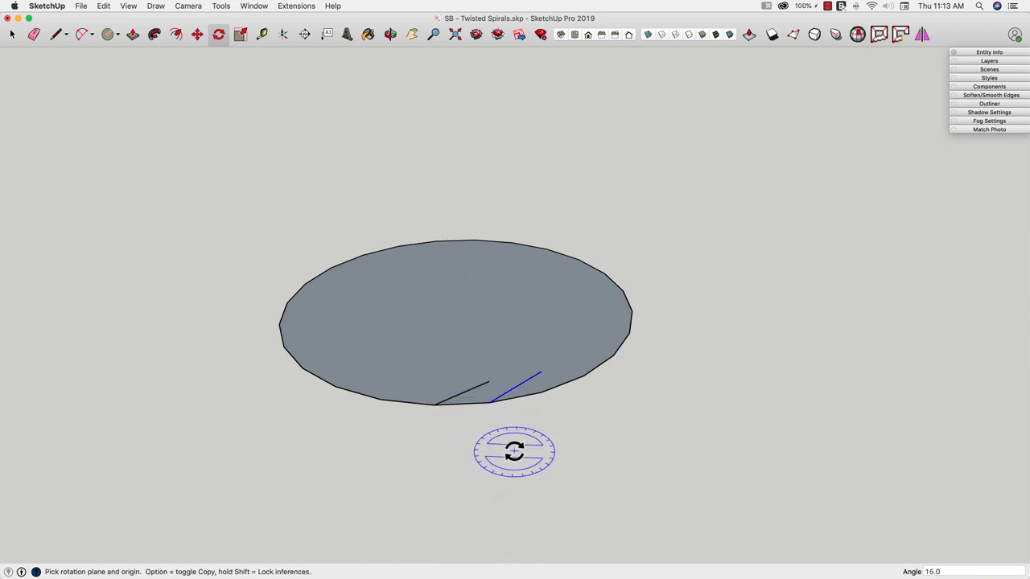
{"action": "mouse_move", "coordinate": [515, 450]}
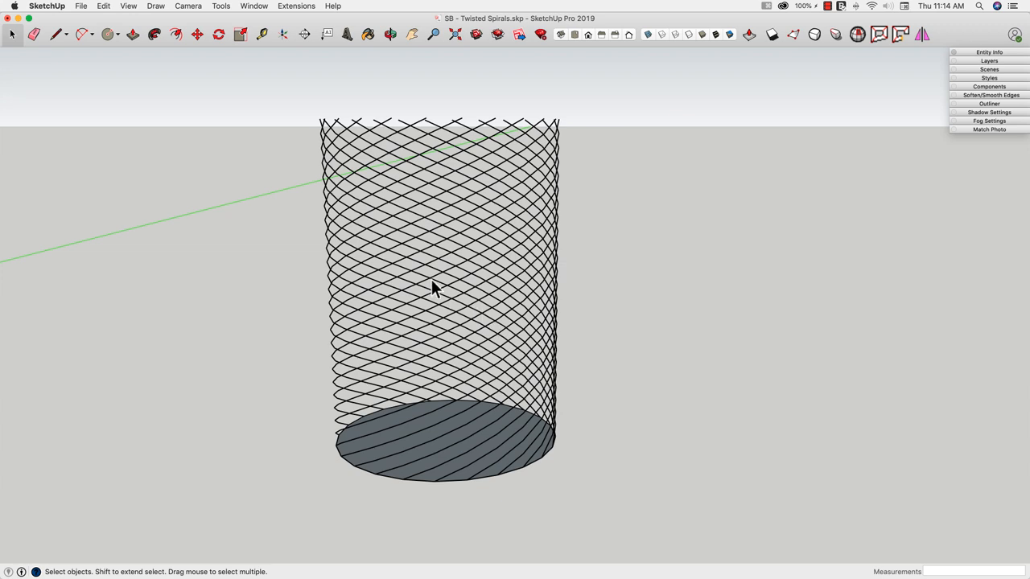
{"action": "mouse_move", "coordinate": [402, 518]}
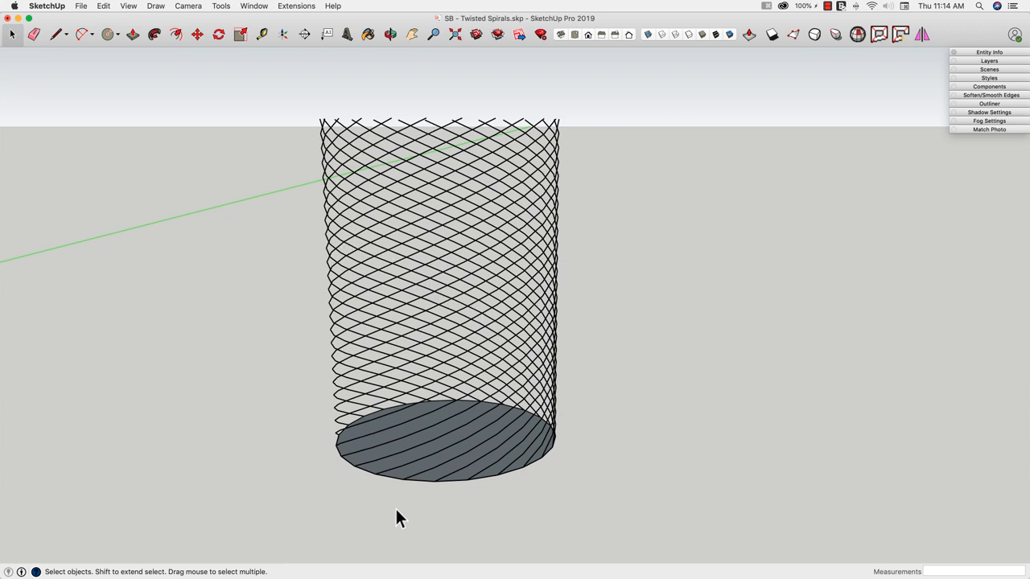
{"action": "mouse_move", "coordinate": [415, 233]}
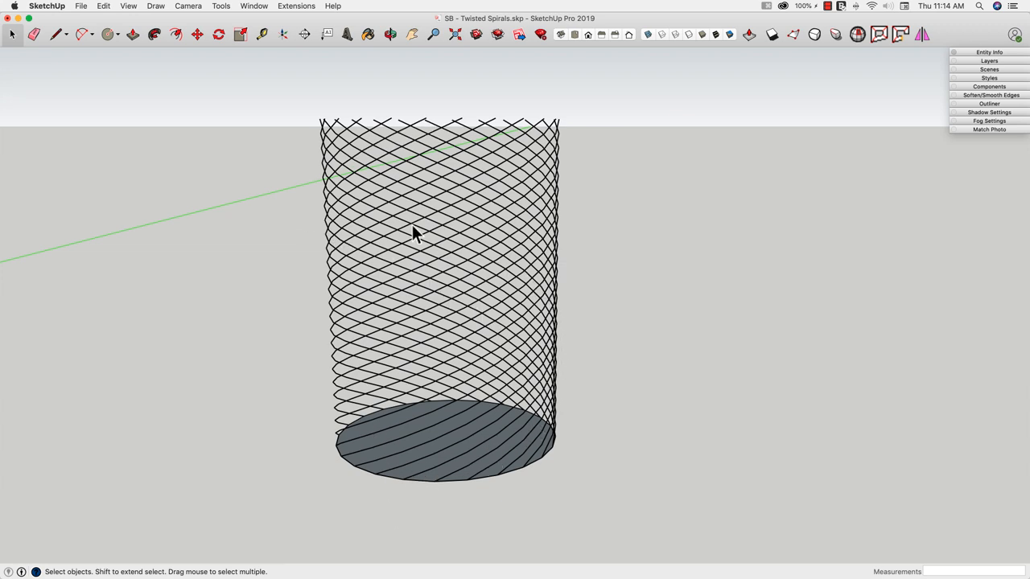
{"action": "mouse_move", "coordinate": [467, 125]}
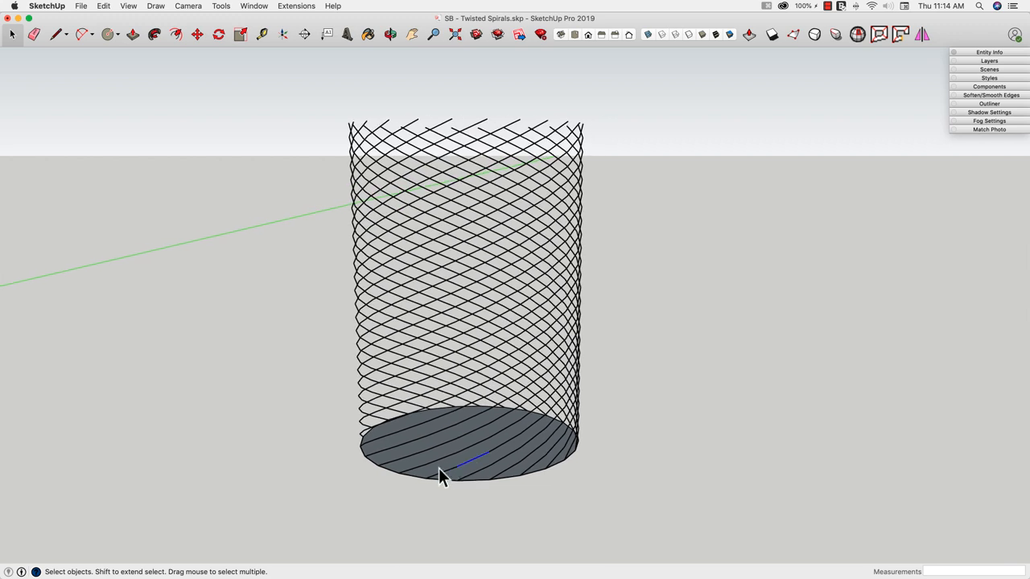
{"action": "mouse_move", "coordinate": [405, 290]}
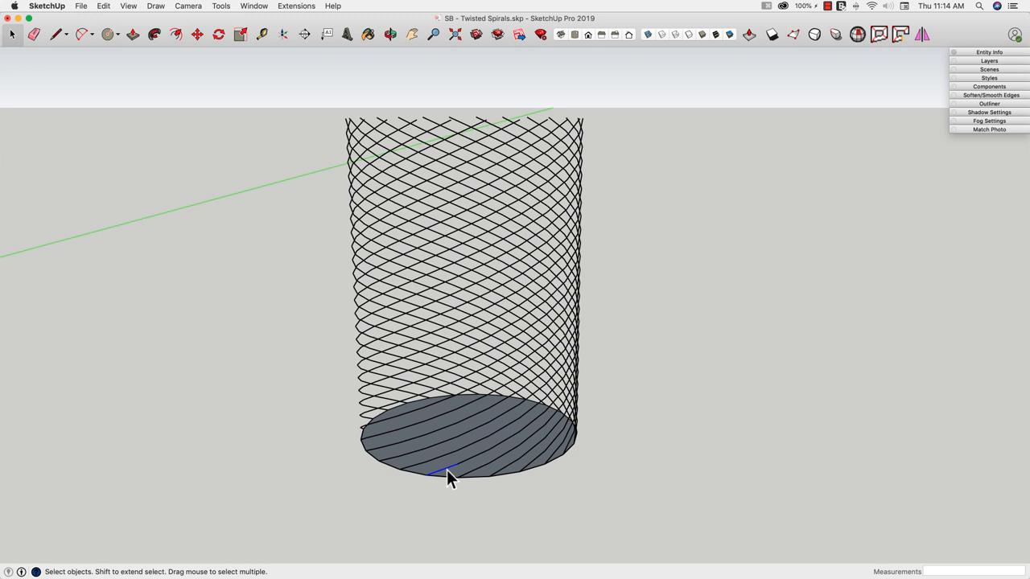
{"action": "mouse_move", "coordinate": [502, 454]}
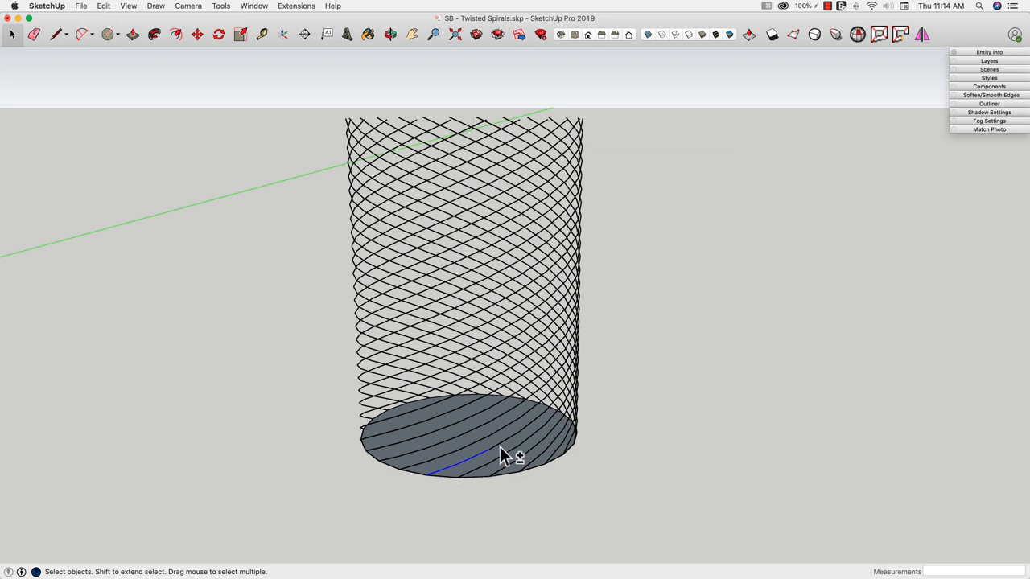
{"action": "mouse_move", "coordinate": [563, 415]}
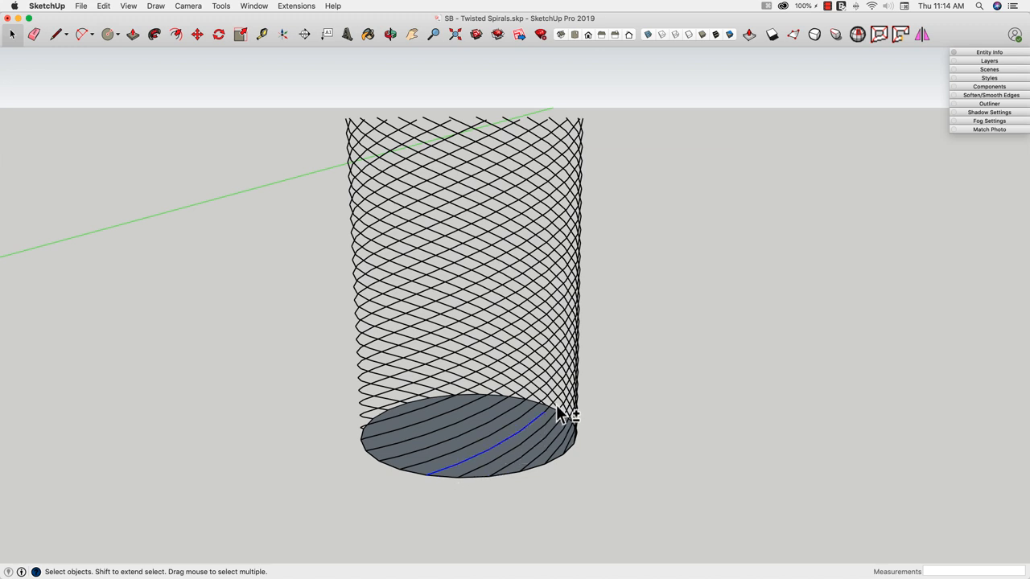
{"action": "mouse_move", "coordinate": [571, 394]}
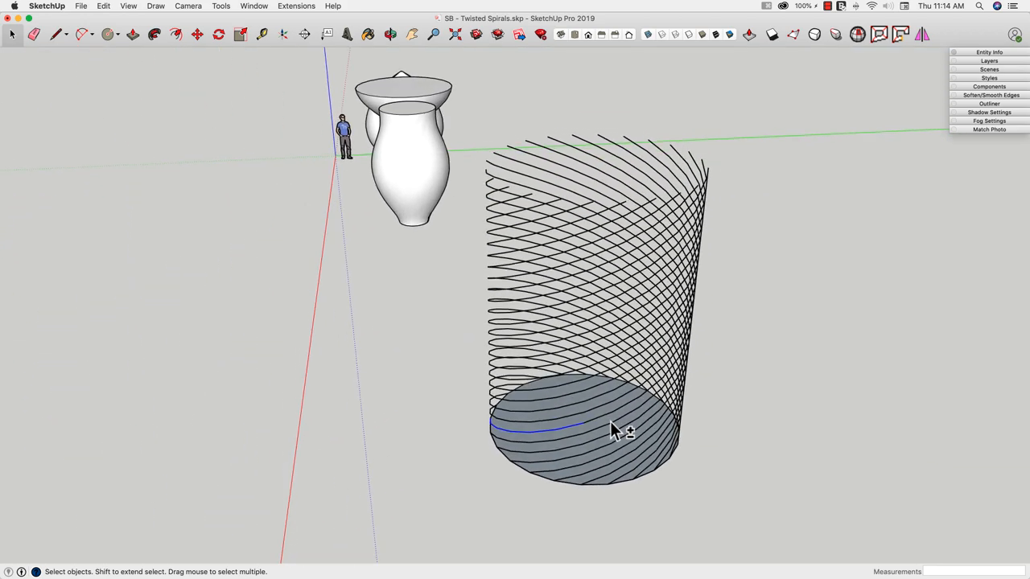
- Make the cage's base disc its own group
{"action": "left_click_drag", "start_coordinate": [619, 432], "coordinate": [651, 405]}
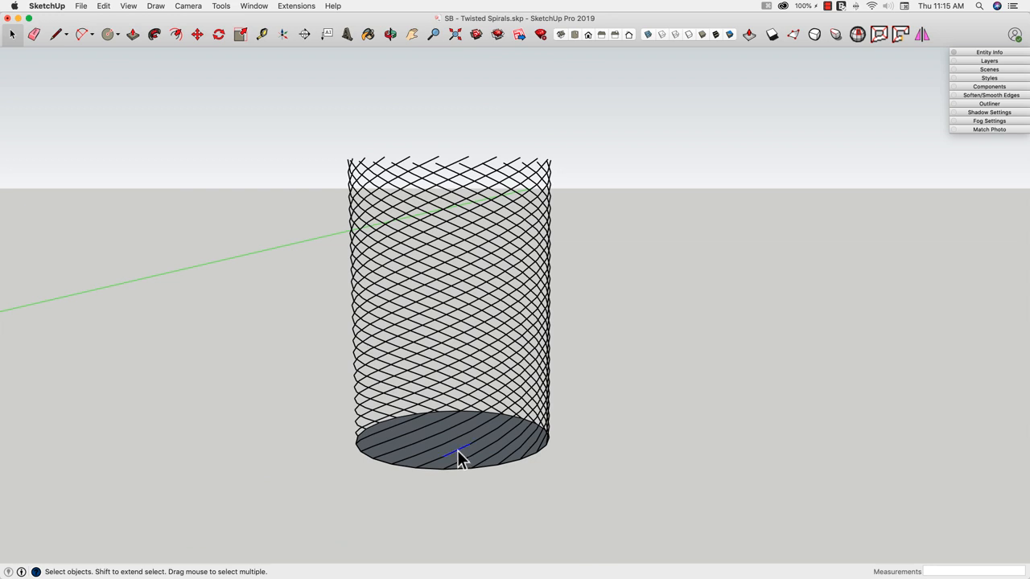
{"action": "left_click", "coordinate": [459, 453]}
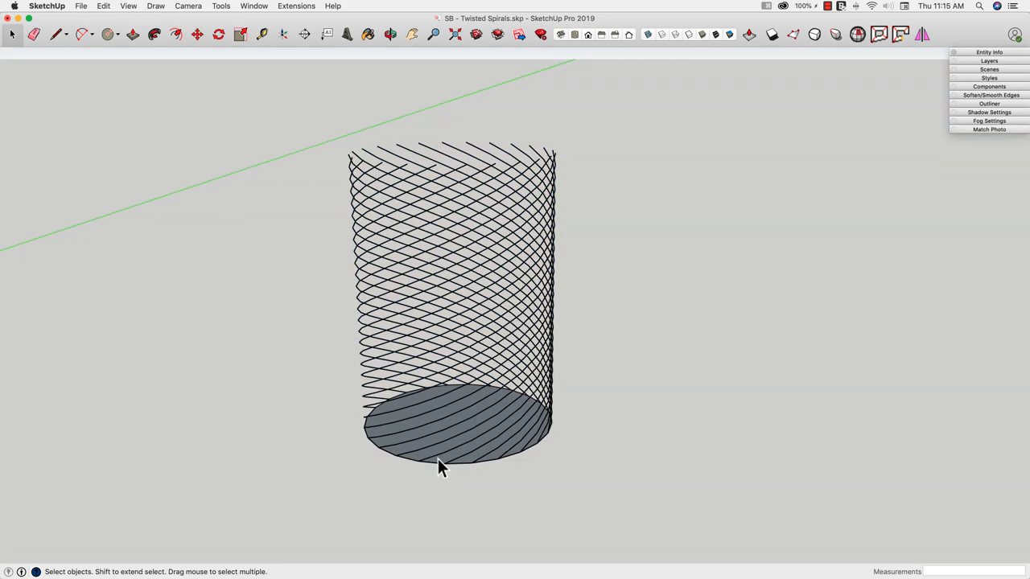
{"action": "left_click_drag", "start_coordinate": [441, 467], "coordinate": [451, 427]}
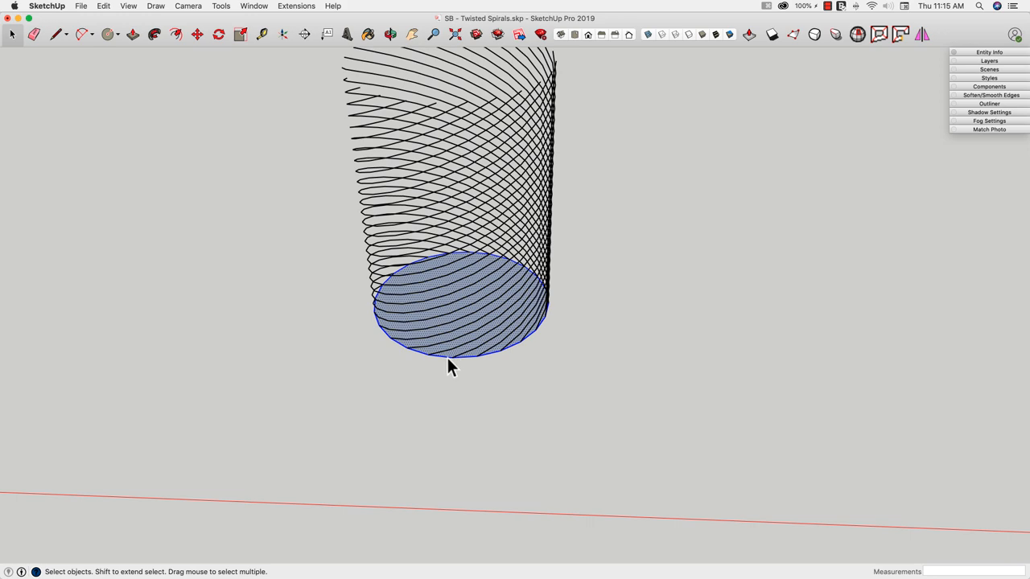
{"action": "right_click", "coordinate": [450, 367]}
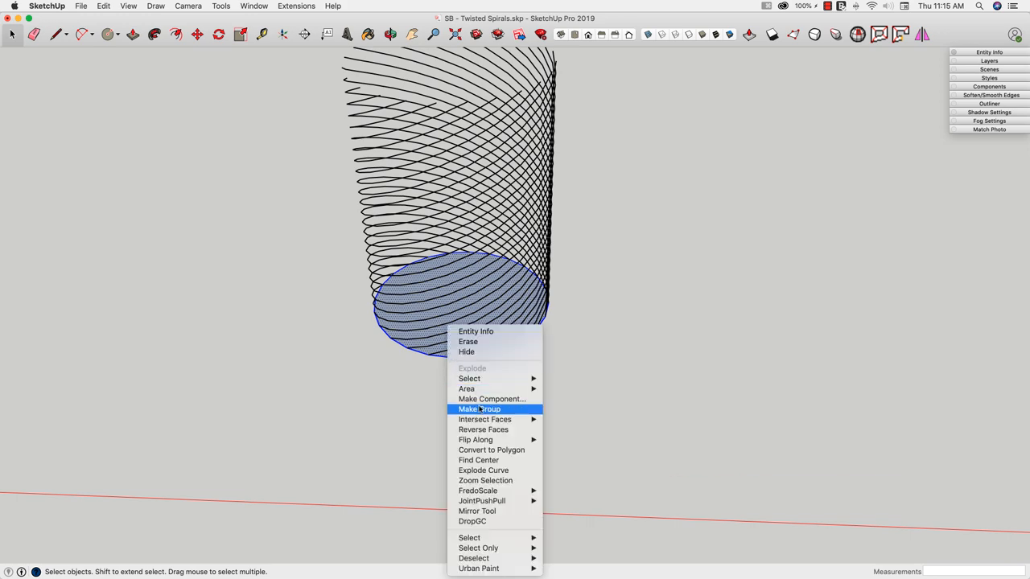
{"action": "left_click", "coordinate": [479, 409]}
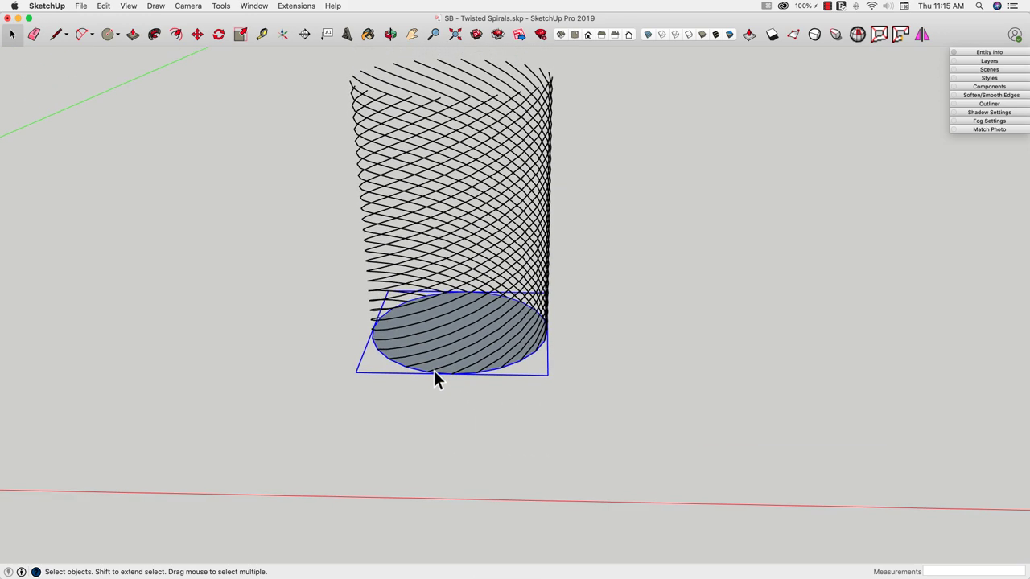
- Weld one spiral's short segments into a single continuous curve via Extensions
{"action": "left_click_drag", "start_coordinate": [437, 378], "coordinate": [424, 402]}
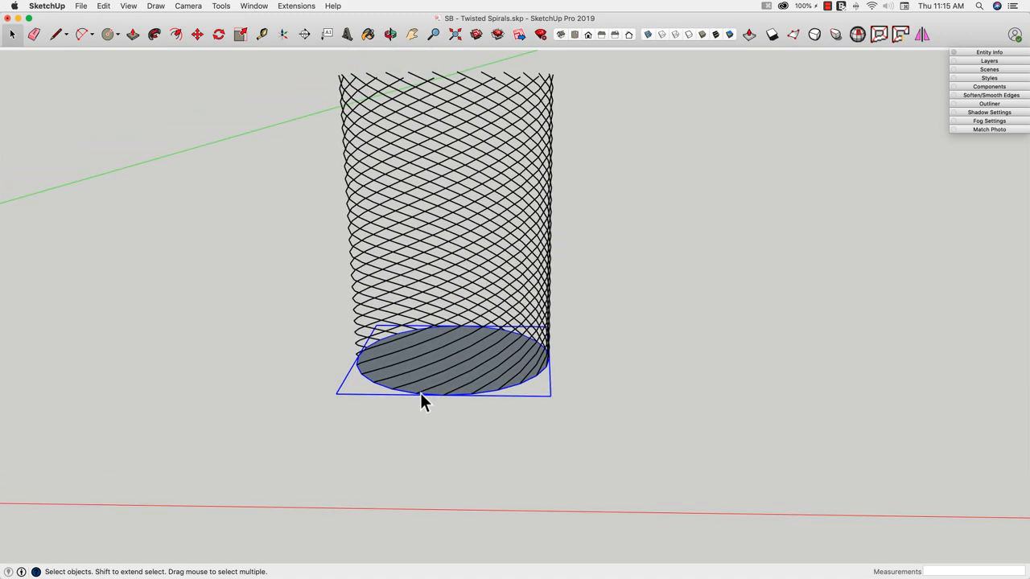
{"action": "left_click", "coordinate": [431, 394]}
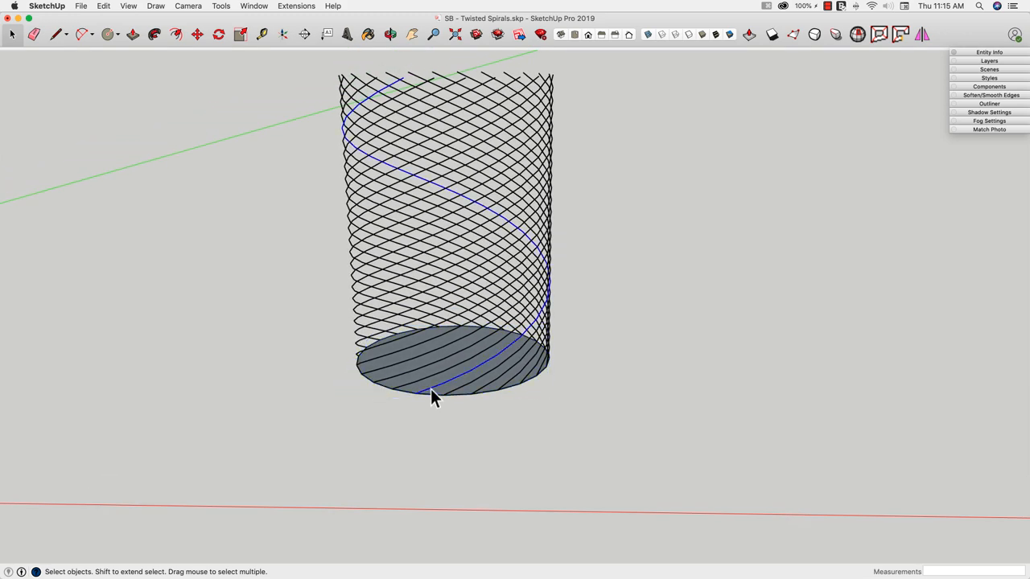
{"action": "left_click_drag", "start_coordinate": [434, 399], "coordinate": [502, 370]}
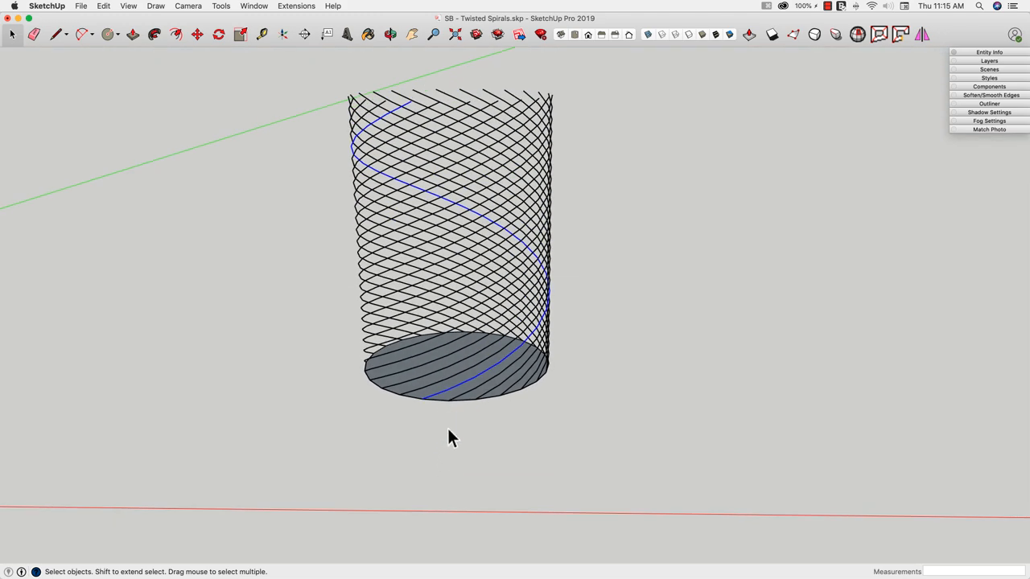
{"action": "left_click", "coordinate": [296, 7]}
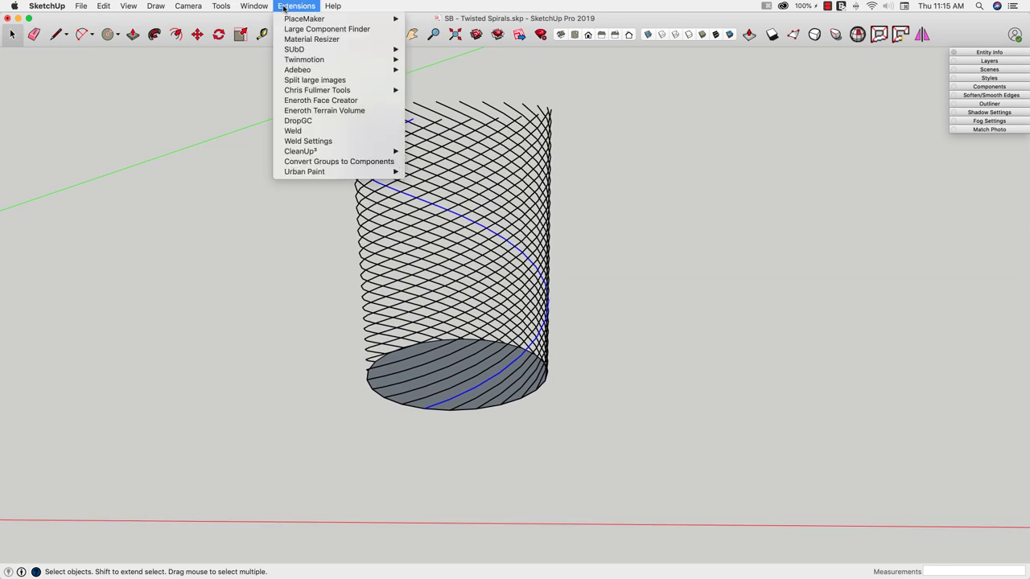
{"action": "mouse_move", "coordinate": [293, 131]}
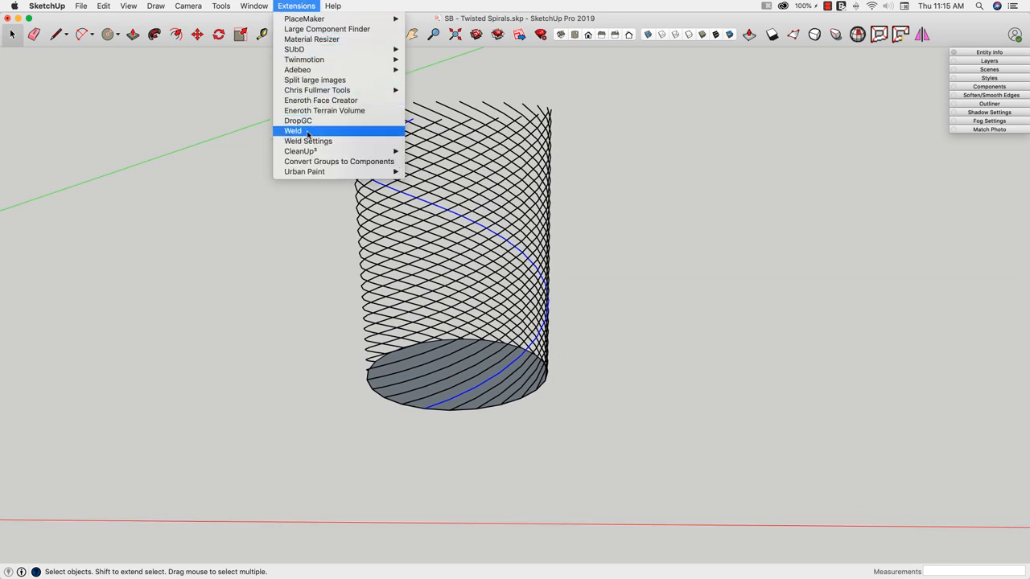
{"action": "left_click", "coordinate": [293, 130]}
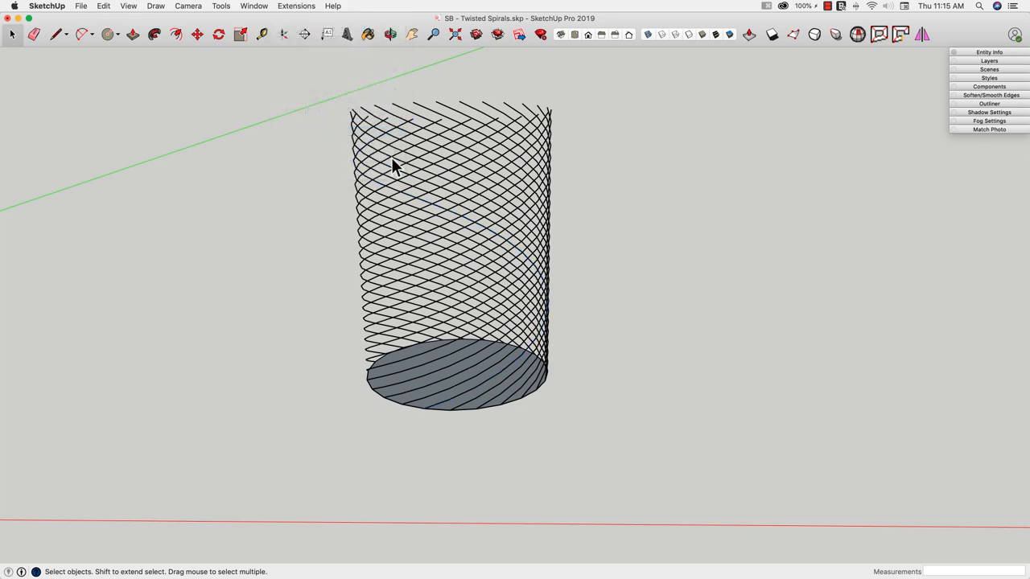
{"action": "left_click", "coordinate": [490, 399]}
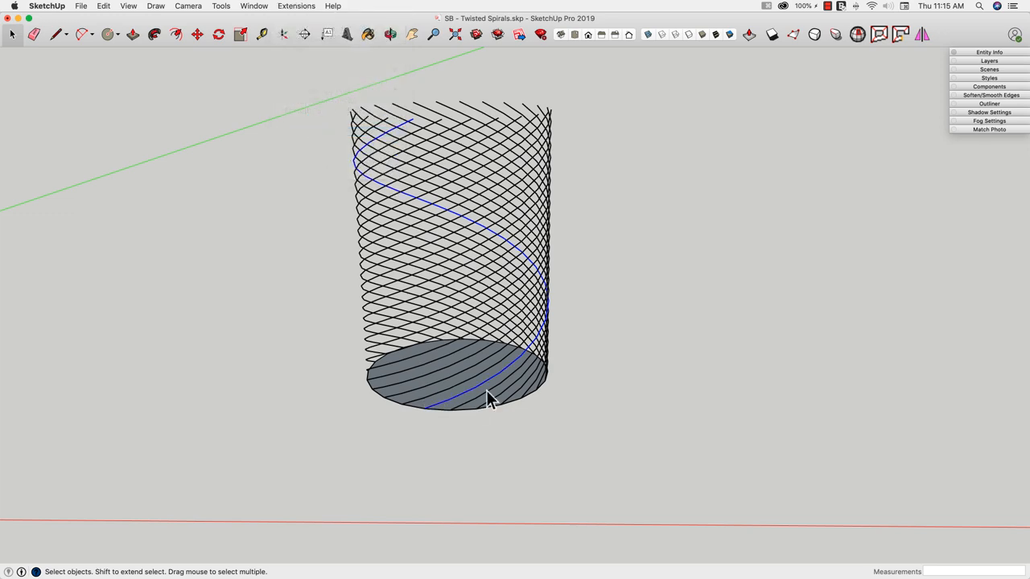
{"action": "left_click_drag", "start_coordinate": [491, 399], "coordinate": [422, 222]}
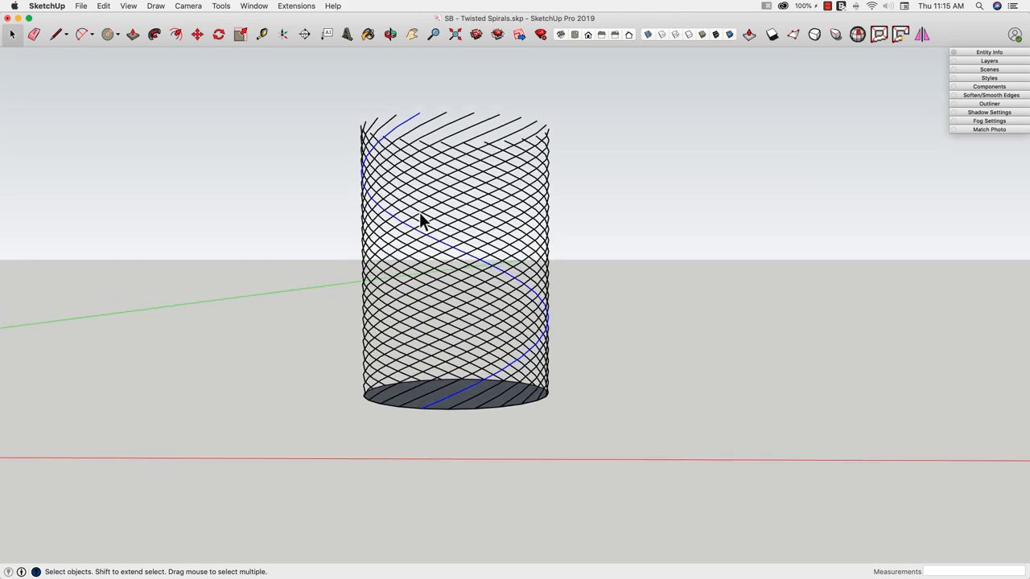
{"action": "left_click_drag", "start_coordinate": [421, 222], "coordinate": [555, 169]}
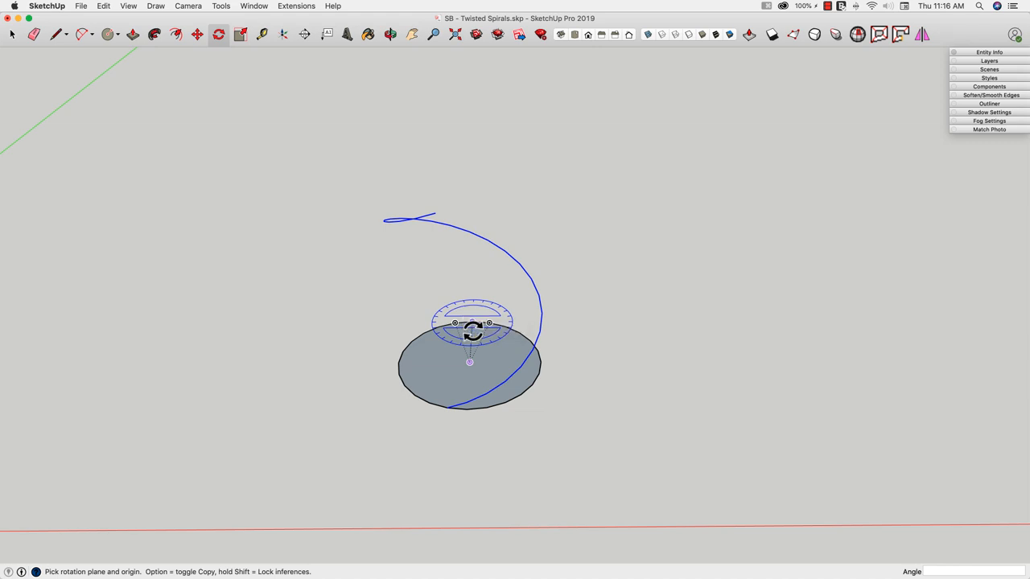
{"action": "mouse_move", "coordinate": [449, 409]}
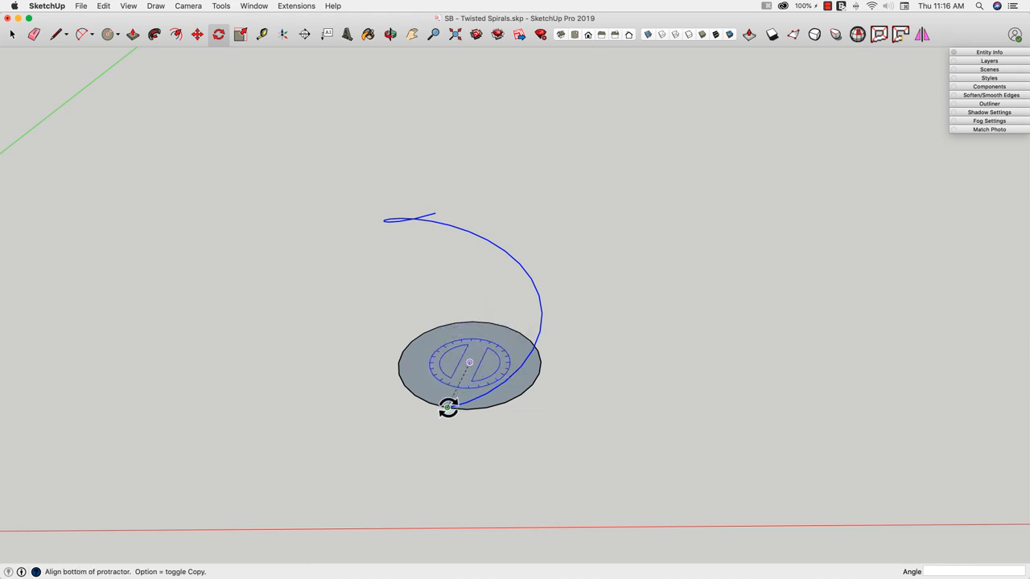
- Rotate-copy the single spiral about the circle centre to start the lattice array
{"action": "left_click", "coordinate": [448, 409]}
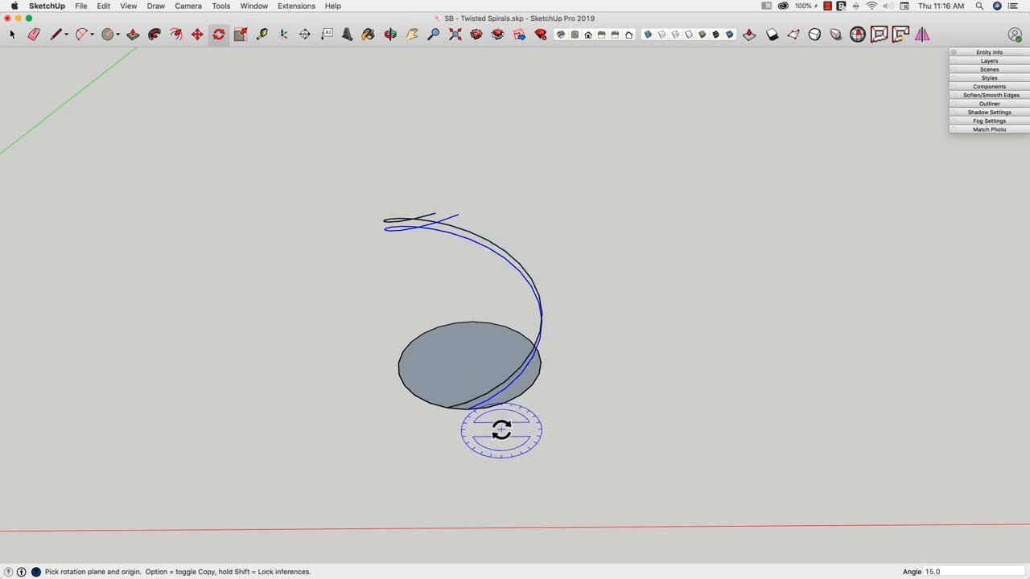
{"action": "mouse_move", "coordinate": [598, 438]}
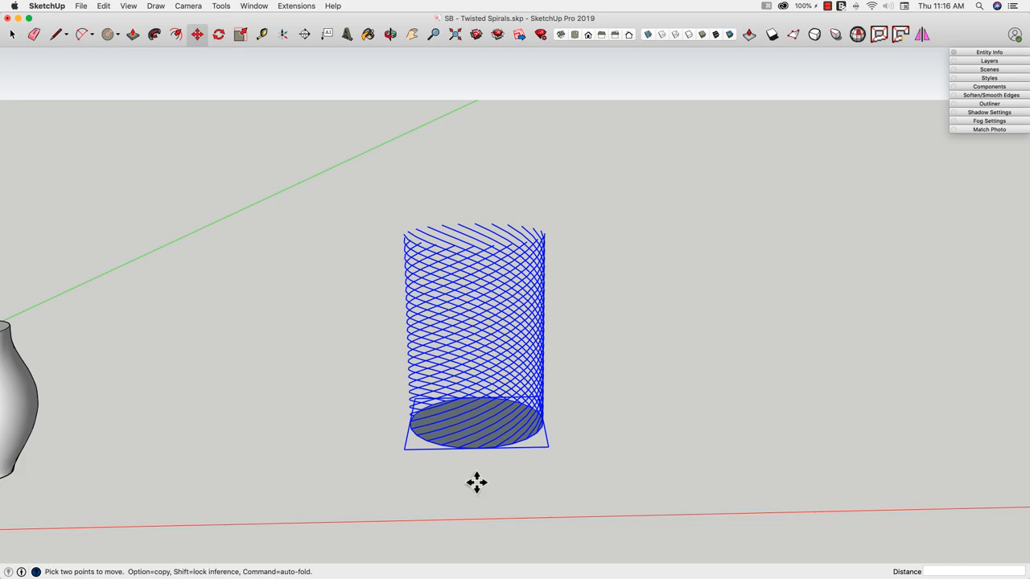
- Copy the lattice to the right, then pull the original's base circle up to full lattice height
{"action": "left_click_drag", "start_coordinate": [477, 482], "coordinate": [605, 441]}
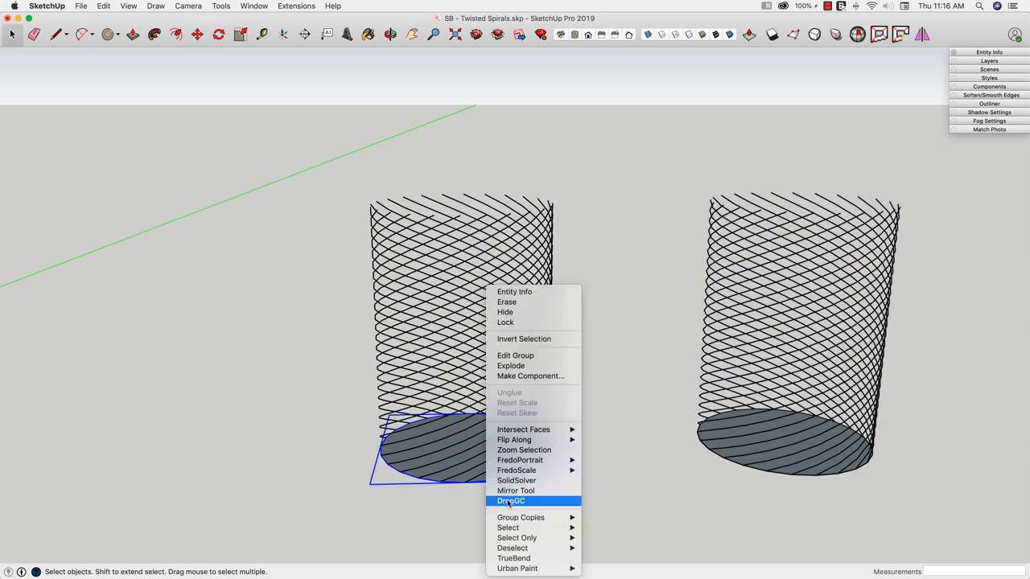
{"action": "mouse_move", "coordinate": [512, 365]}
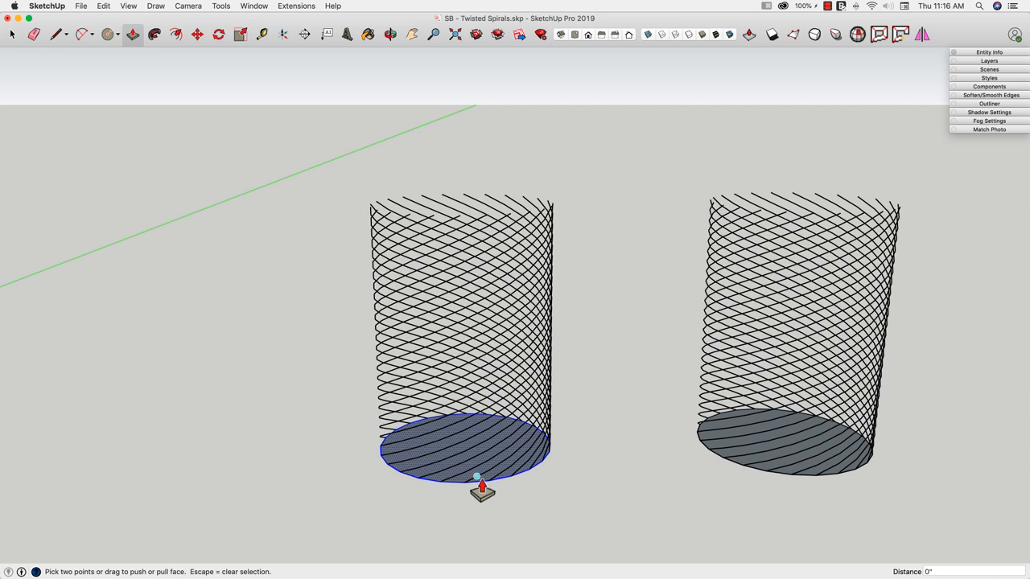
{"action": "left_click_drag", "start_coordinate": [480, 480], "coordinate": [454, 226]}
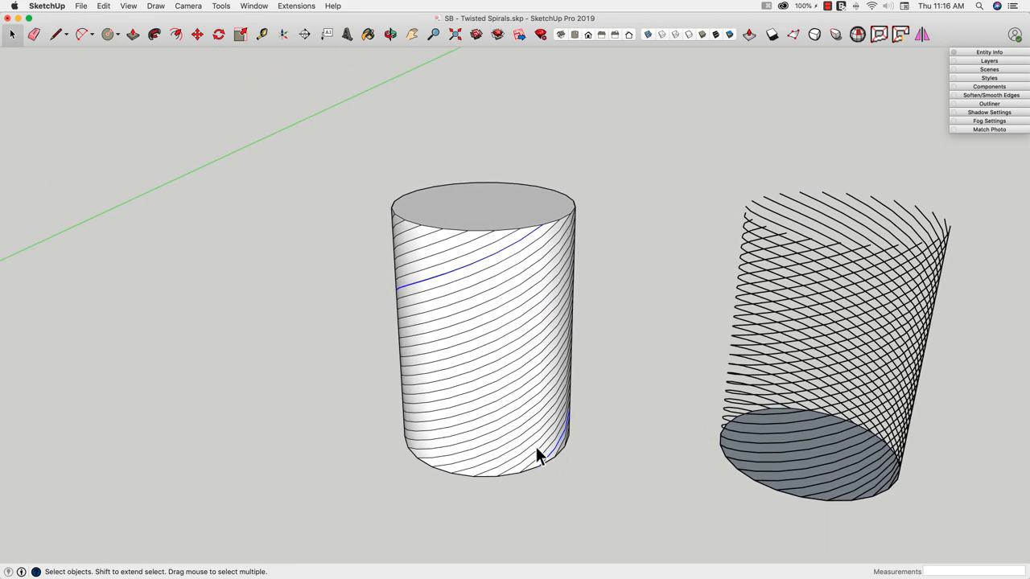
- Scale successive rings of the solid cylinder into an onion vase with narrow neck and bulging body
{"action": "left_click_drag", "start_coordinate": [539, 453], "coordinate": [463, 266]}
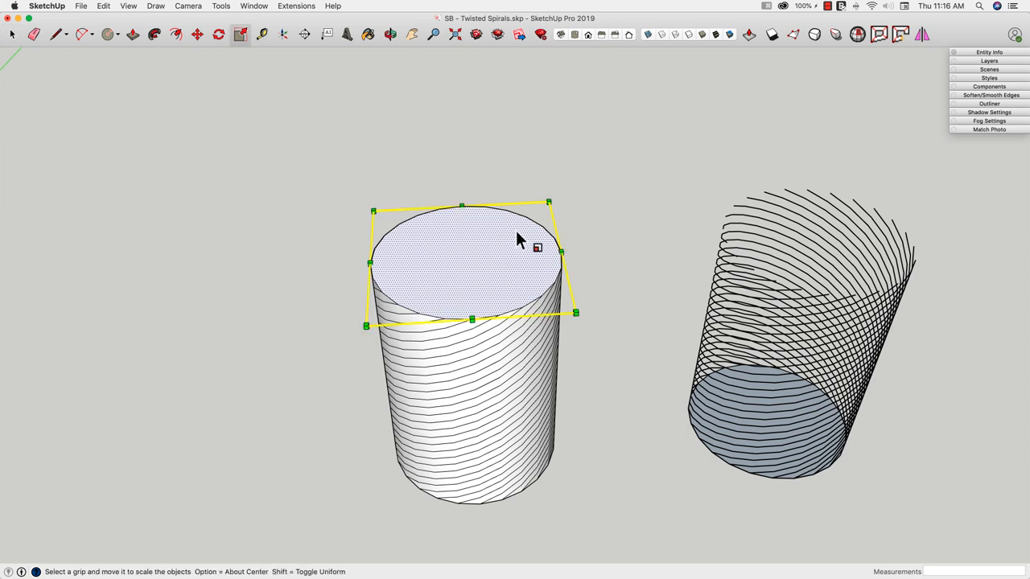
{"action": "mouse_move", "coordinate": [550, 201]}
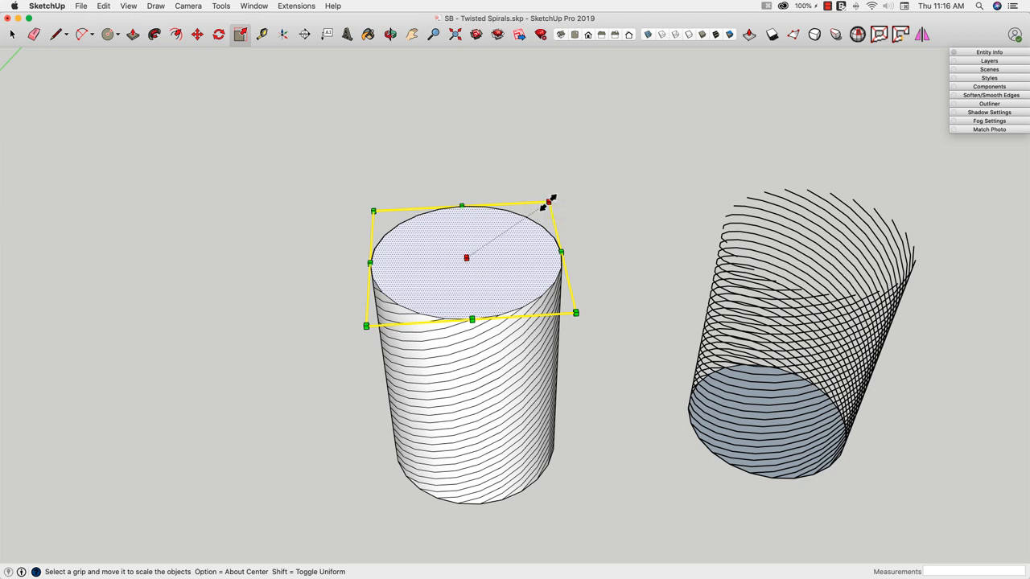
{"action": "left_click_drag", "start_coordinate": [550, 200], "coordinate": [470, 258]}
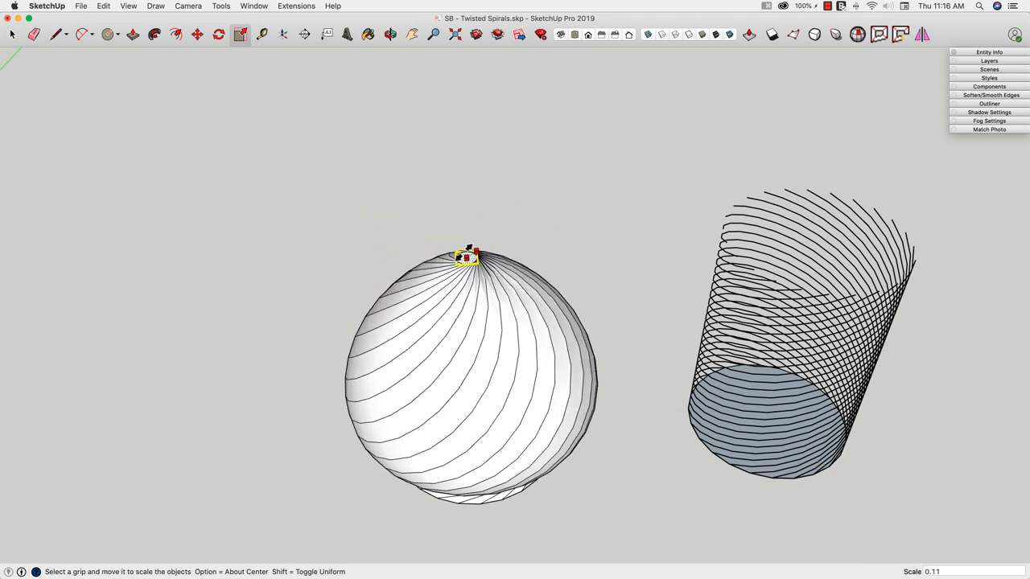
{"action": "left_click_drag", "start_coordinate": [467, 256], "coordinate": [605, 164]}
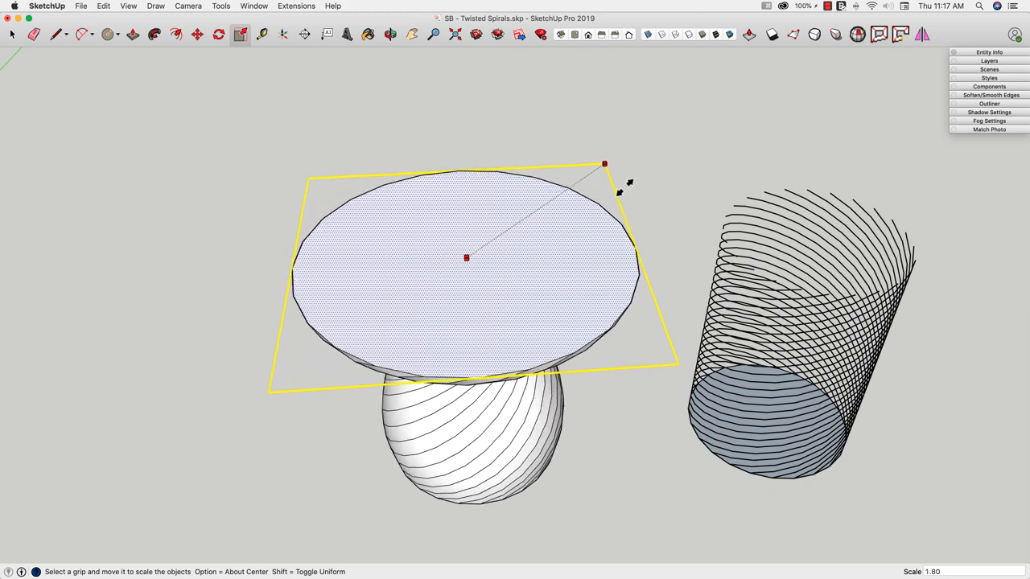
{"action": "left_click_drag", "start_coordinate": [605, 164], "coordinate": [491, 241]}
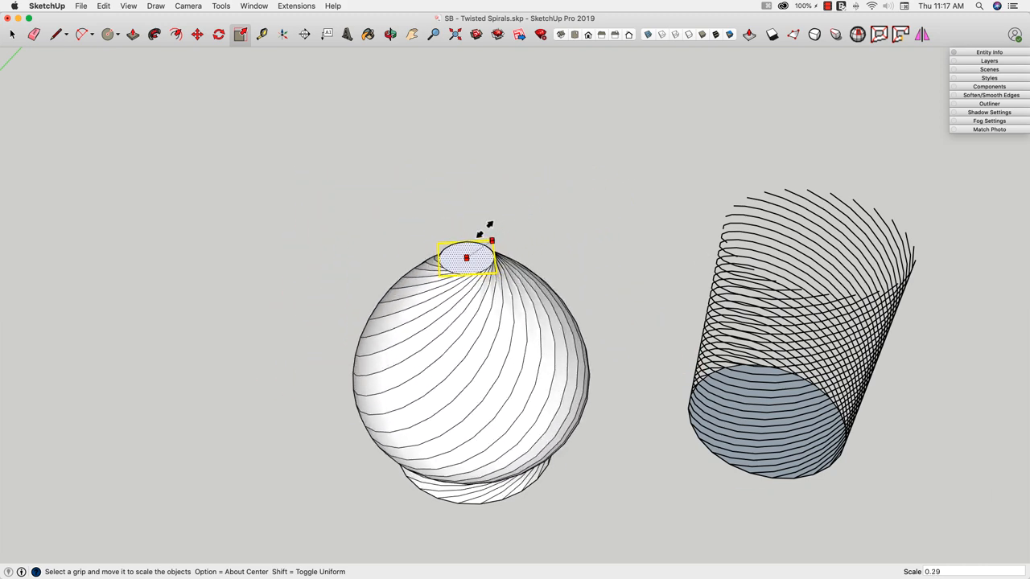
{"action": "left_click_drag", "start_coordinate": [491, 239], "coordinate": [531, 216]}
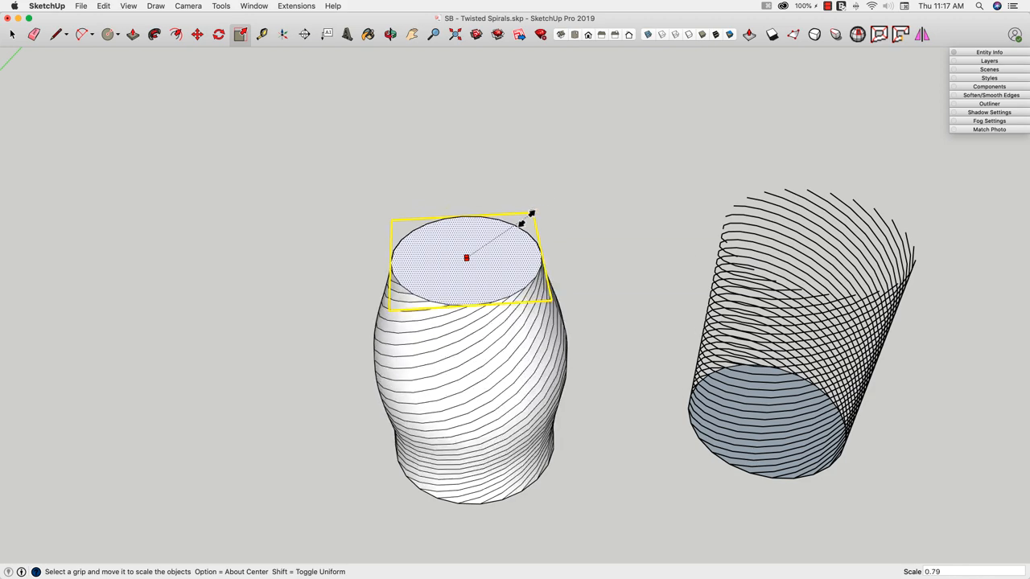
{"action": "left_click_drag", "start_coordinate": [530, 216], "coordinate": [502, 256]}
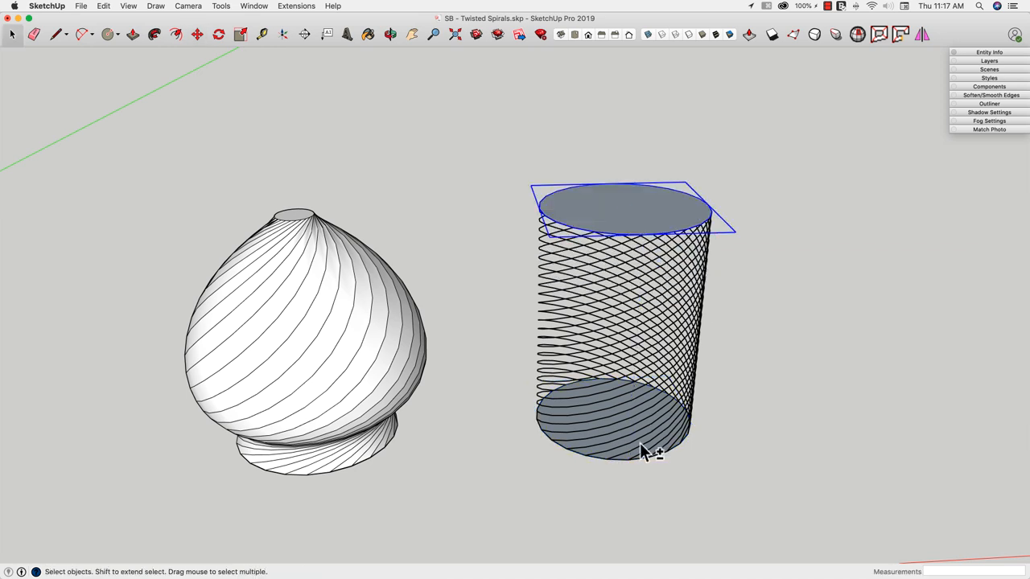
- Flip the copied circle along blue to cap the lattice, then scale its rings into the same onion form
{"action": "right_click", "coordinate": [644, 450]}
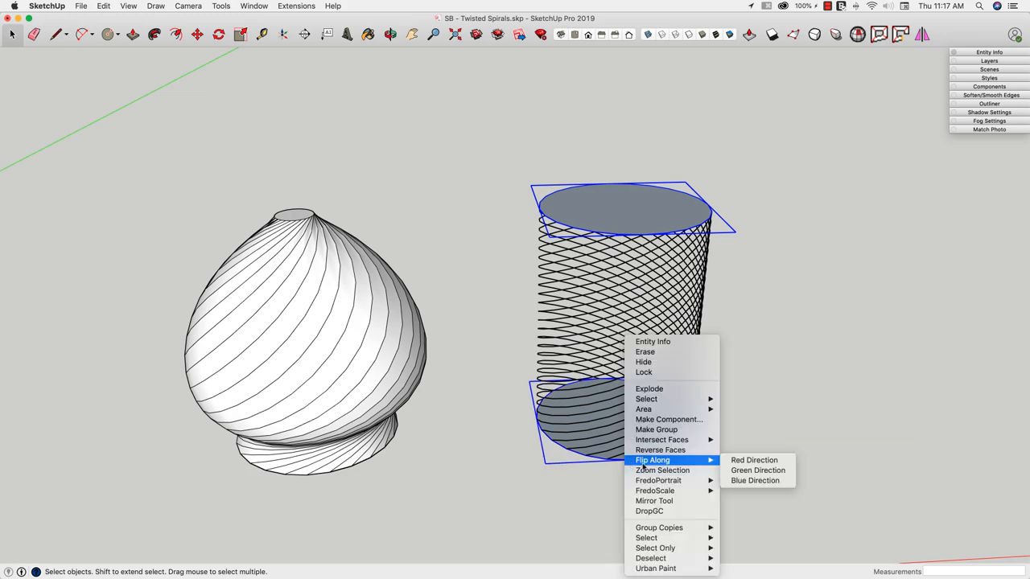
{"action": "left_click", "coordinate": [754, 480]}
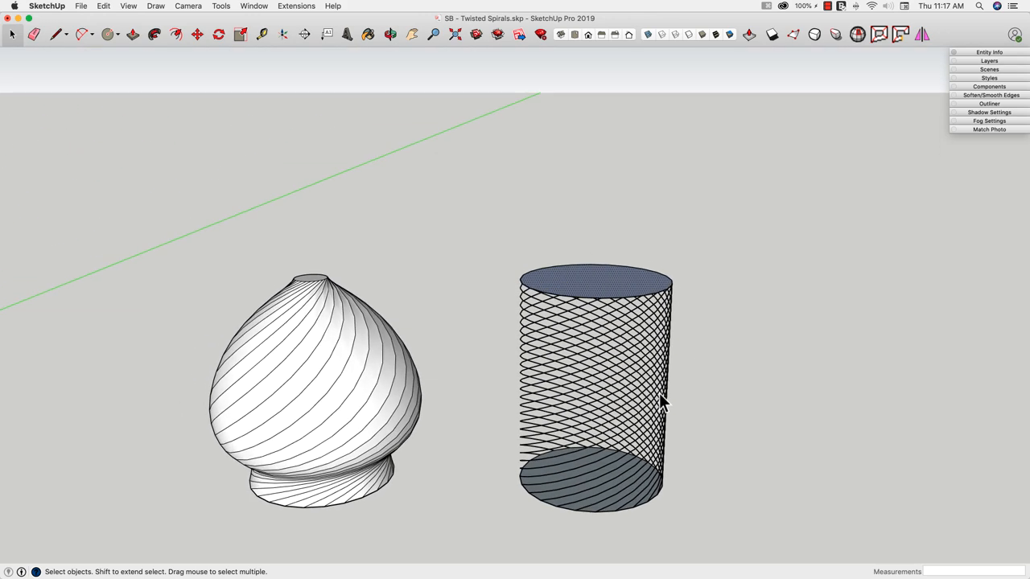
{"action": "left_click", "coordinate": [240, 34]}
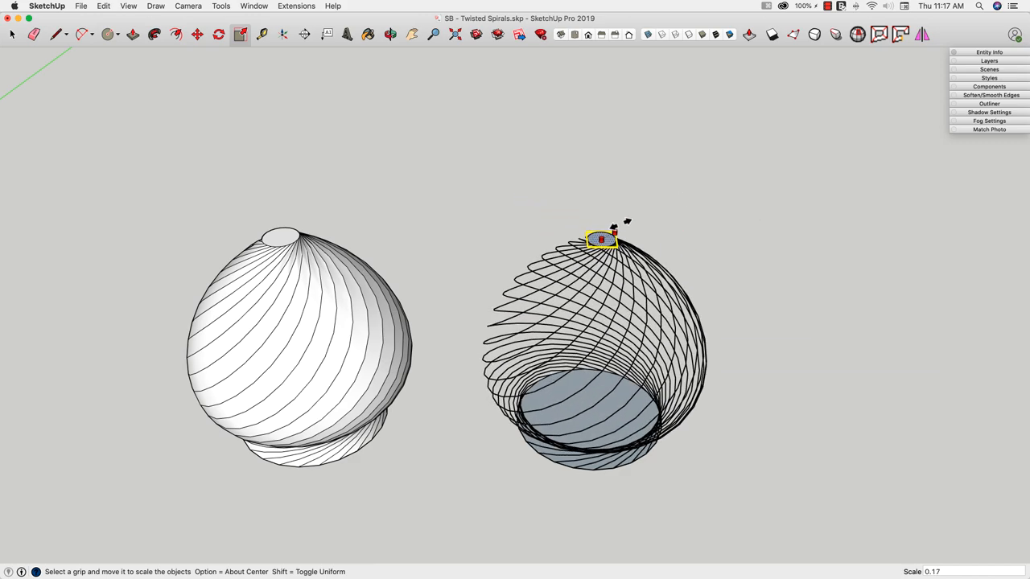
{"action": "left_click_drag", "start_coordinate": [602, 240], "coordinate": [602, 217]}
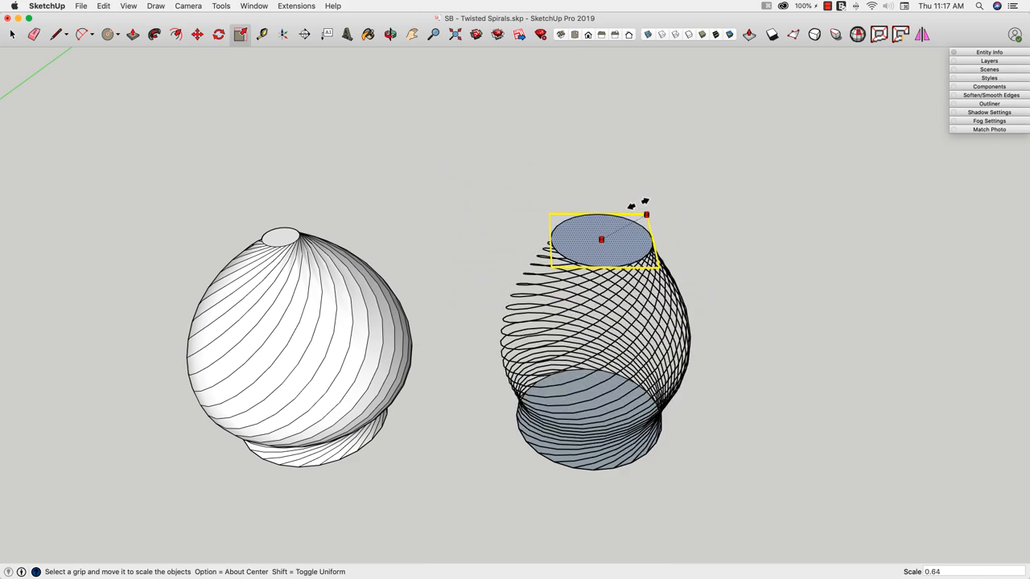
{"action": "left_click_drag", "start_coordinate": [647, 216], "coordinate": [612, 234]}
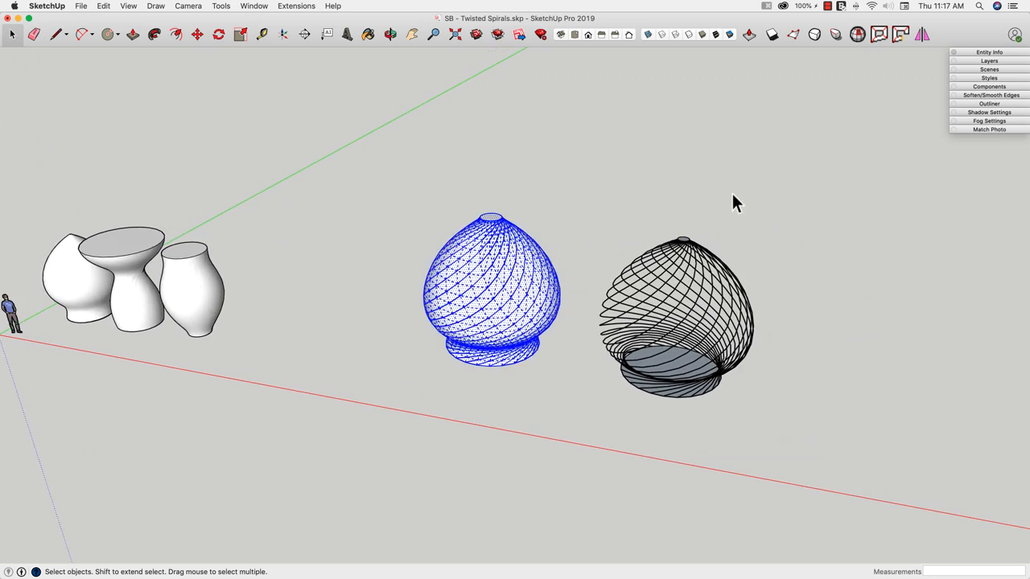
- Soften coplanar edges and raise the smoothing angle until the solid vase reads as one smooth surface
{"action": "left_click", "coordinate": [991, 95]}
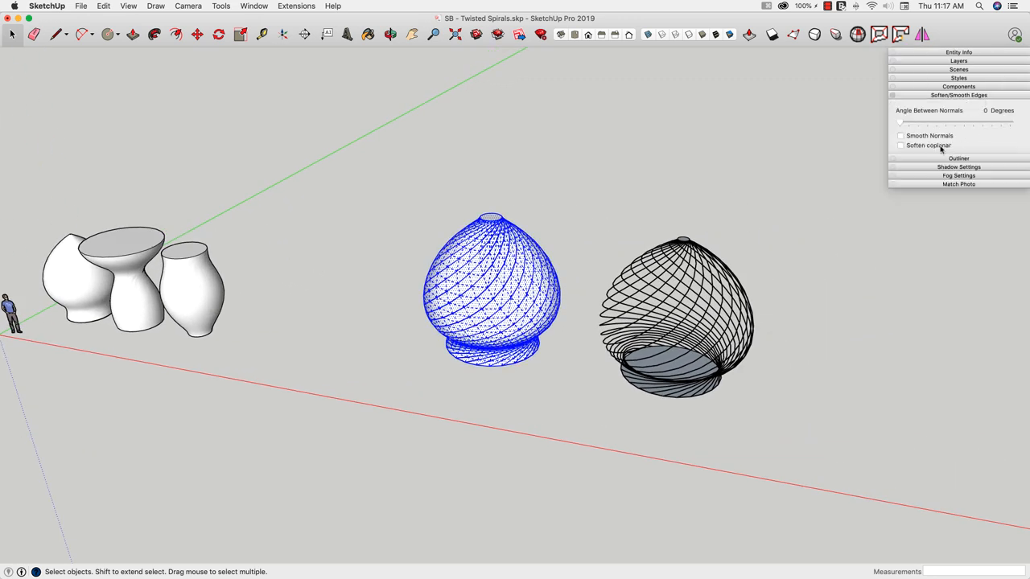
{"action": "left_click", "coordinate": [901, 145]}
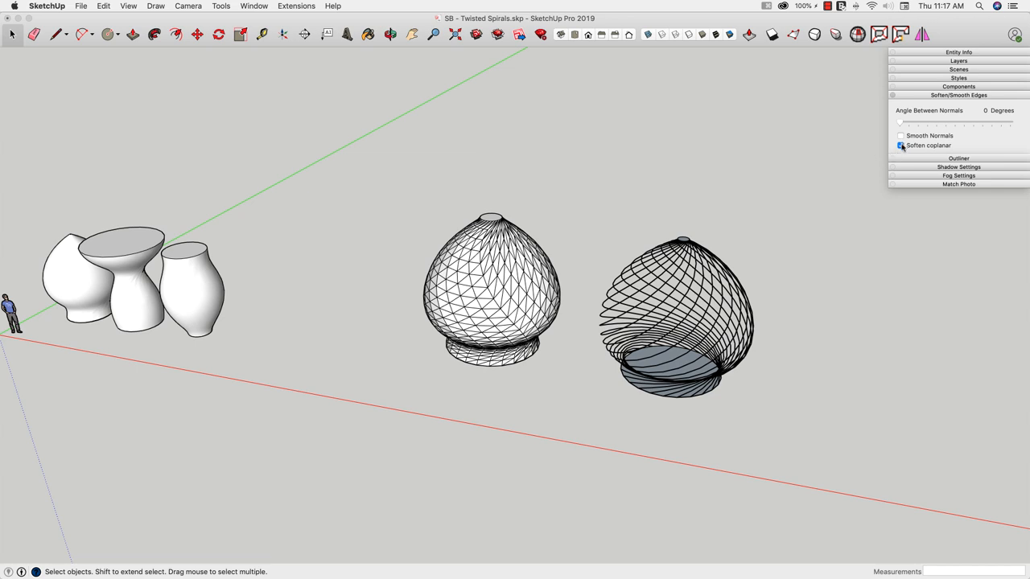
{"action": "left_click_drag", "start_coordinate": [901, 123], "coordinate": [923, 122]}
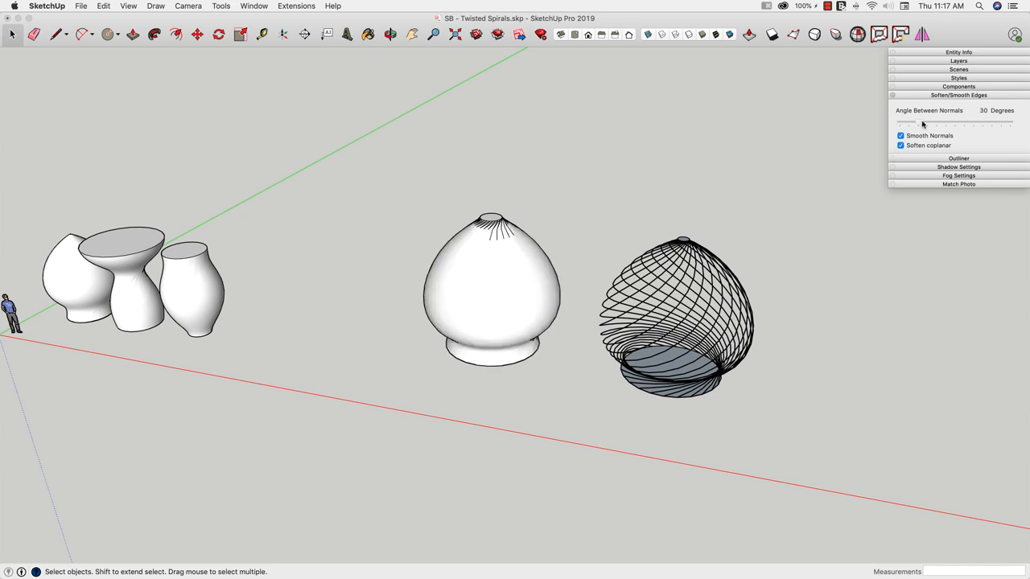
{"action": "left_click_drag", "start_coordinate": [910, 123], "coordinate": [974, 123]}
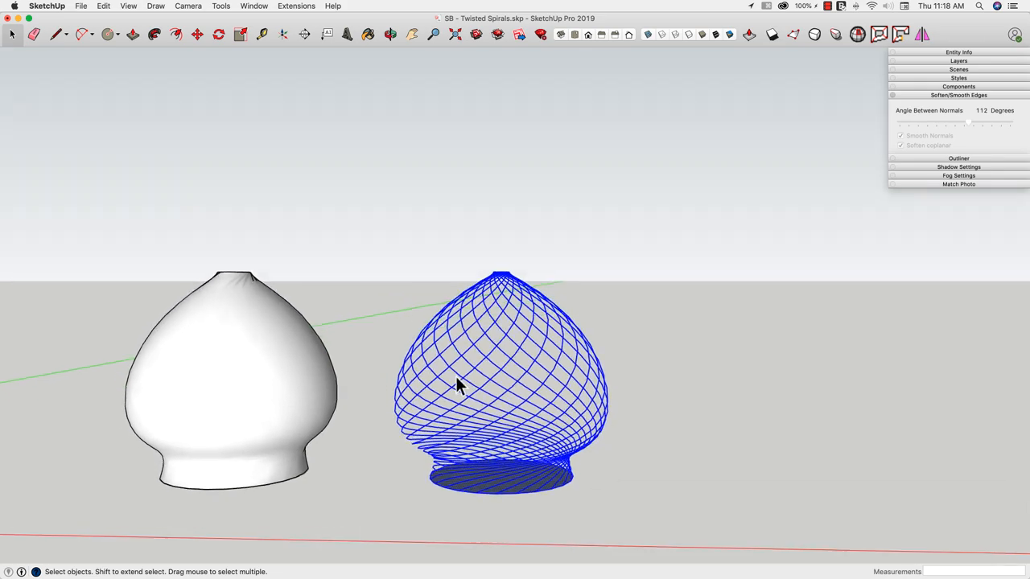
{"action": "left_click_drag", "start_coordinate": [458, 386], "coordinate": [640, 341]}
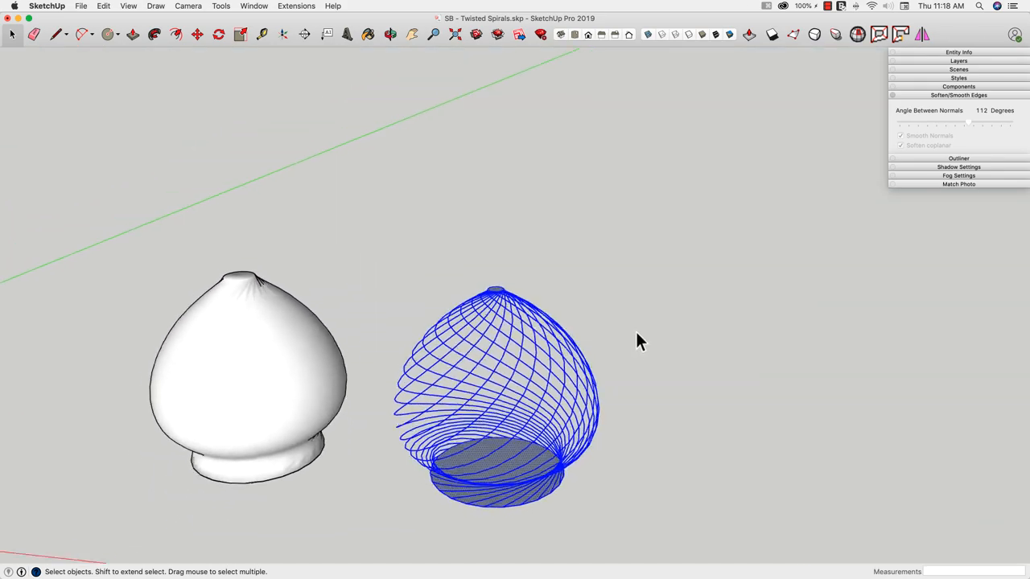